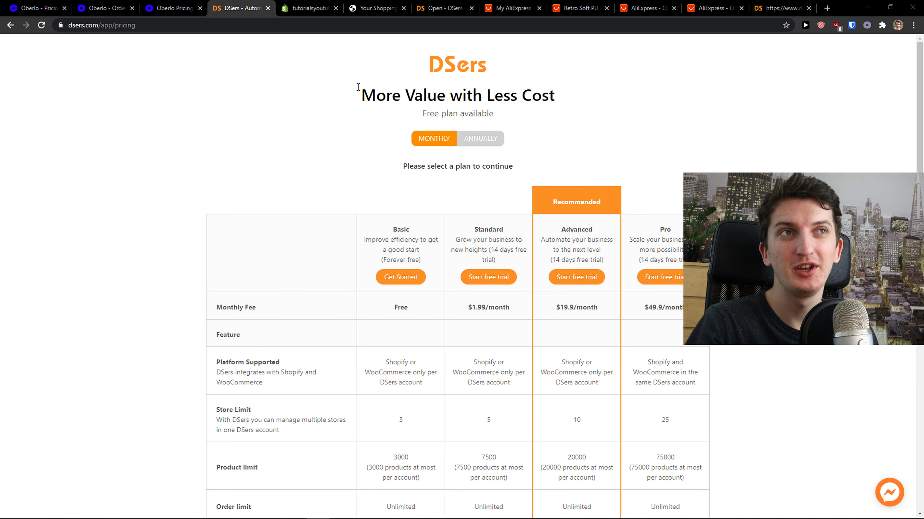
- Switch to the Oberlo Pricing page showing the Explorer, Grad and Boss plans
left_click(172, 8)
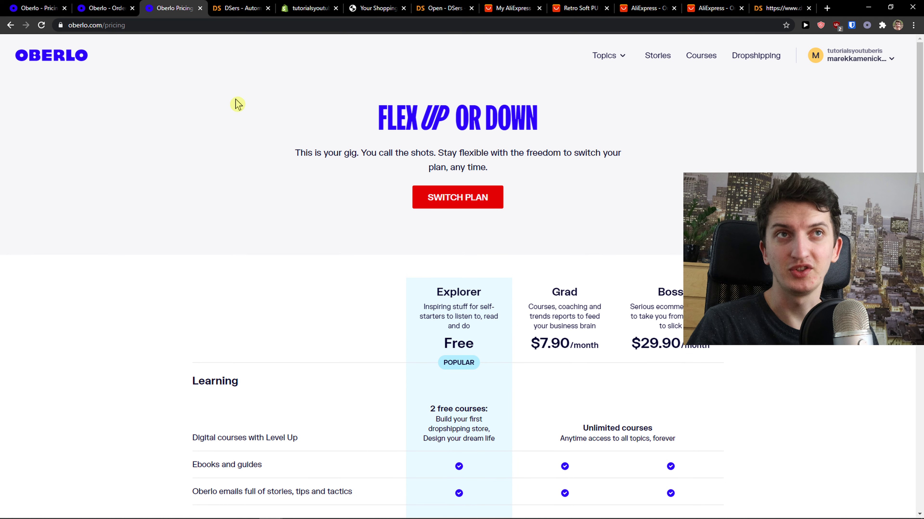
left_click(238, 7)
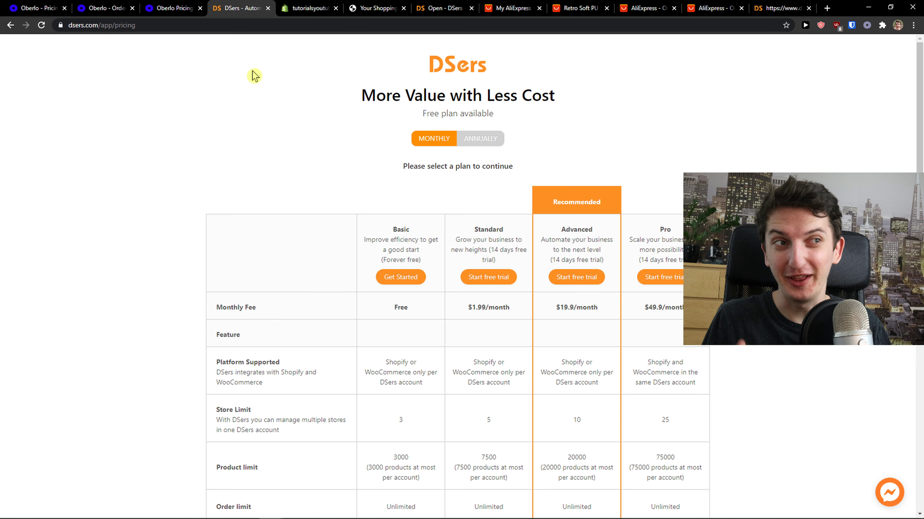
mouse_move(184, 64)
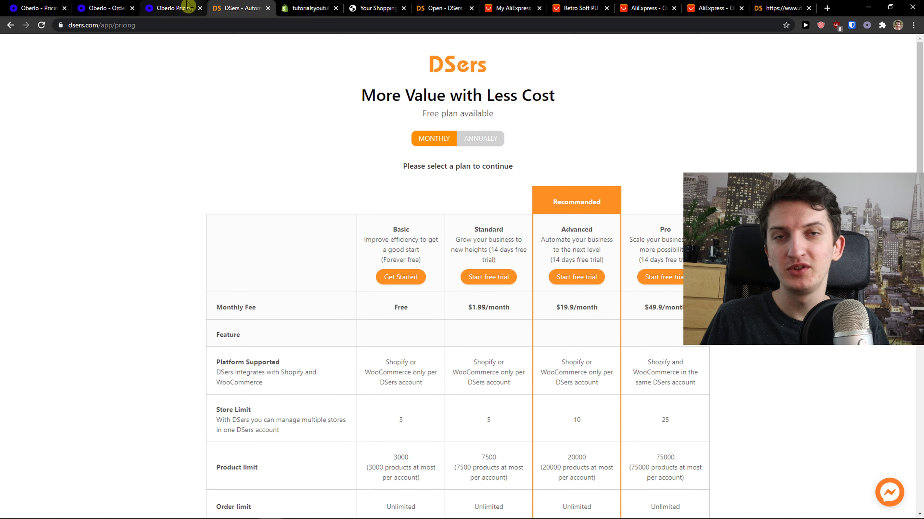
mouse_move(173, 8)
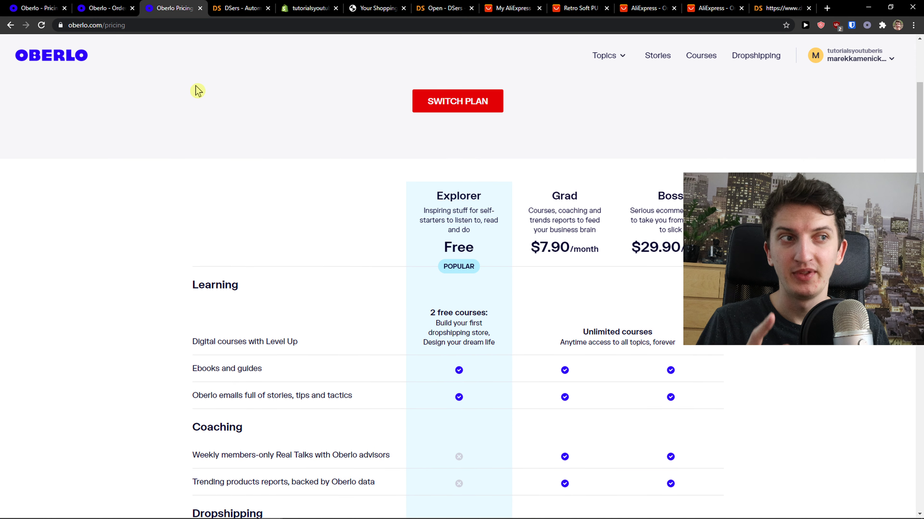
- Scroll through Oberlo's product and order limits and compare them against the DSers plan table
scroll("down", 3)
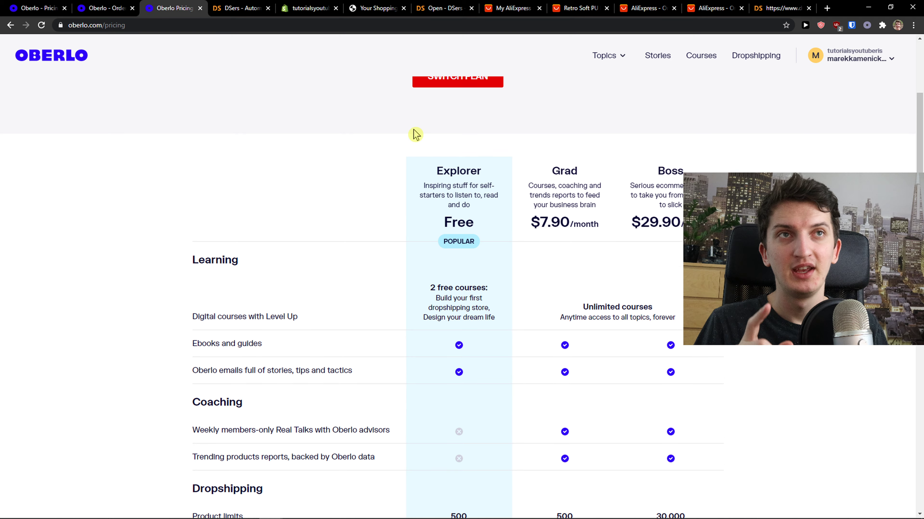
scroll("down", 3)
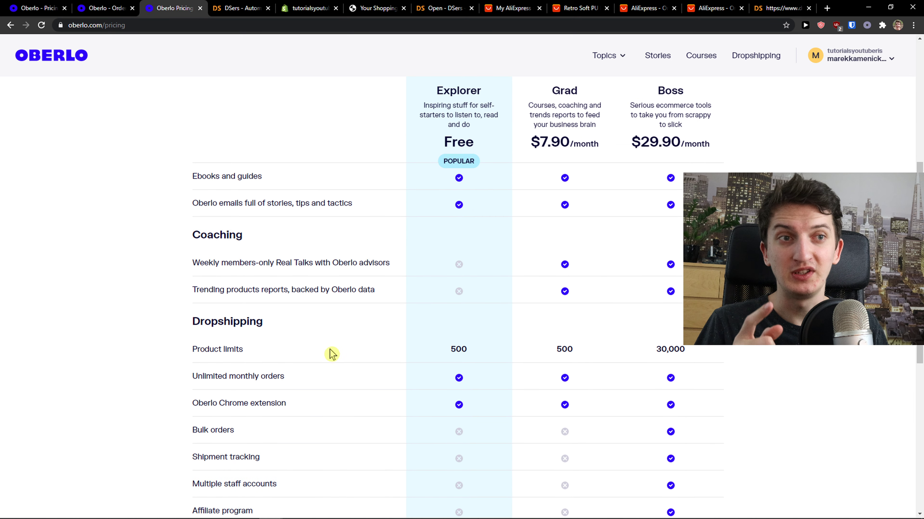
scroll("down", 3)
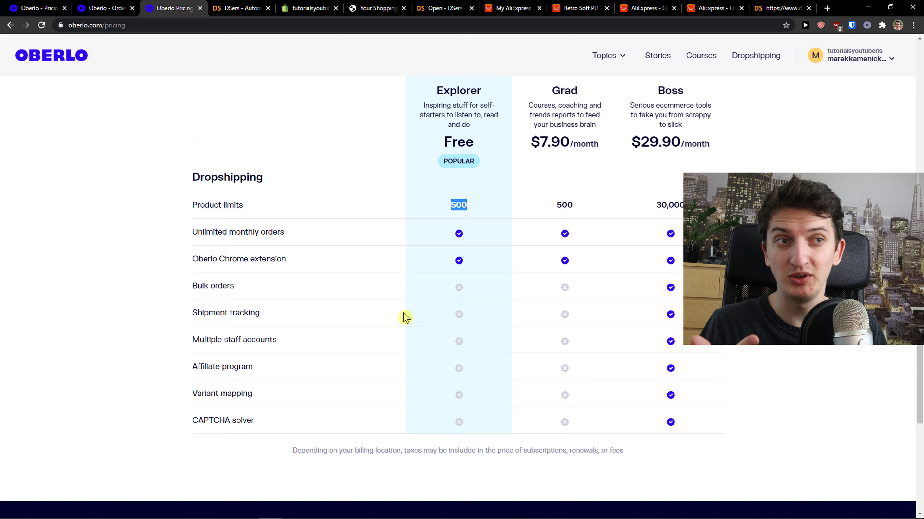
mouse_move(426, 391)
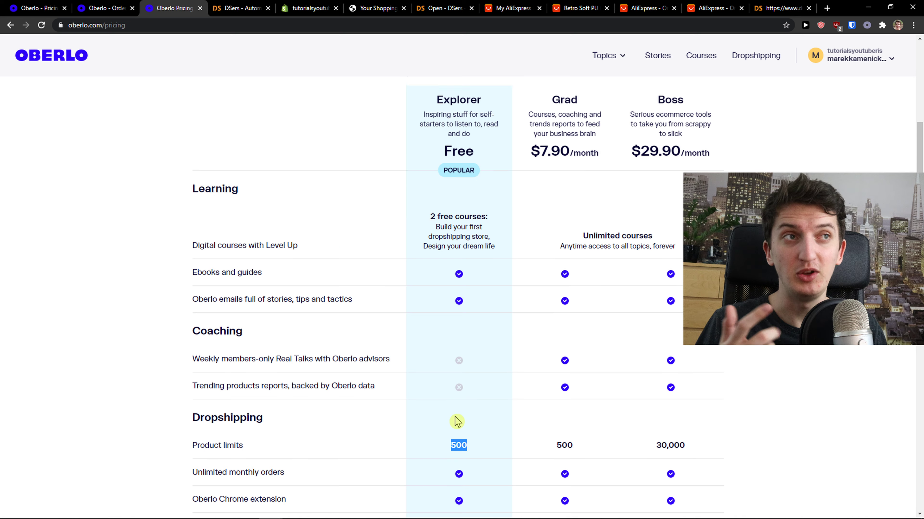
scroll("down", 3)
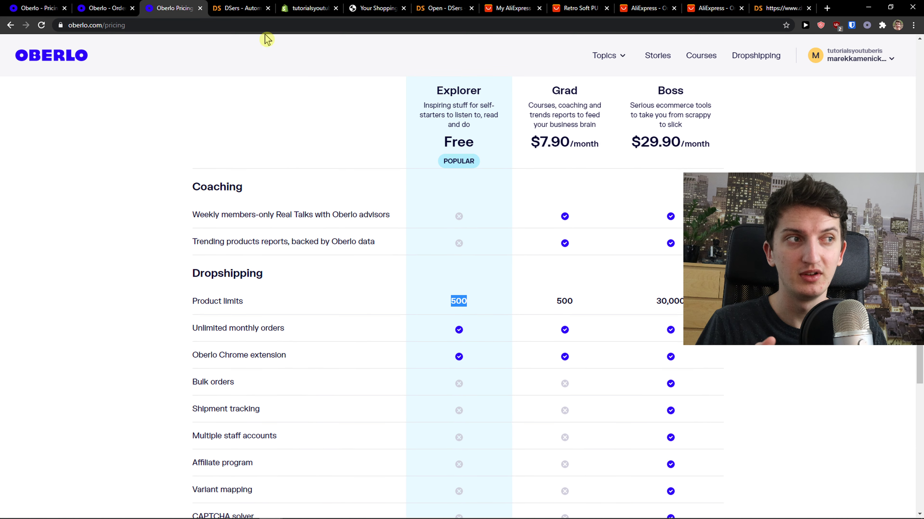
left_click(240, 8)
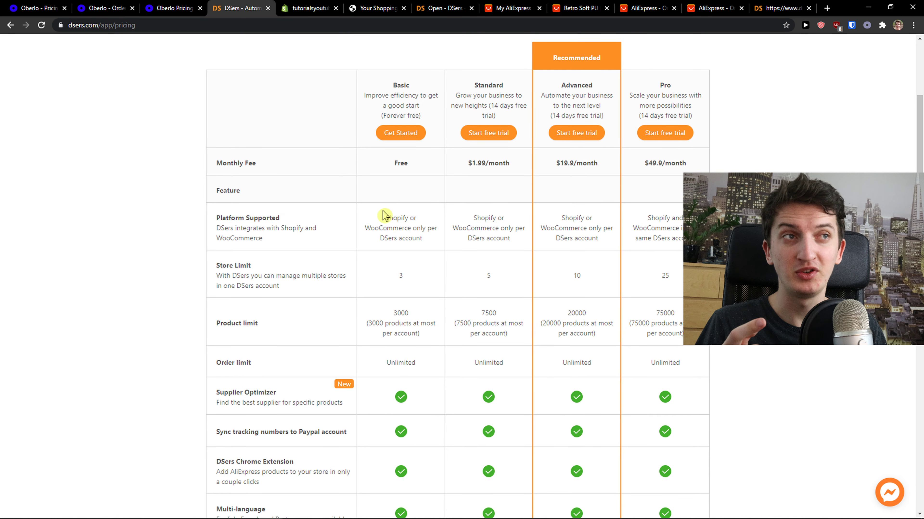
scroll("down", 3)
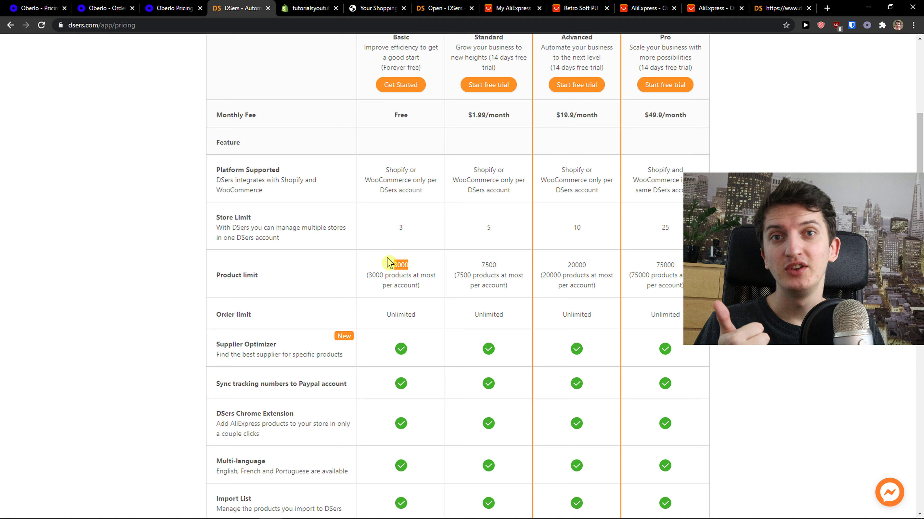
left_click(171, 7)
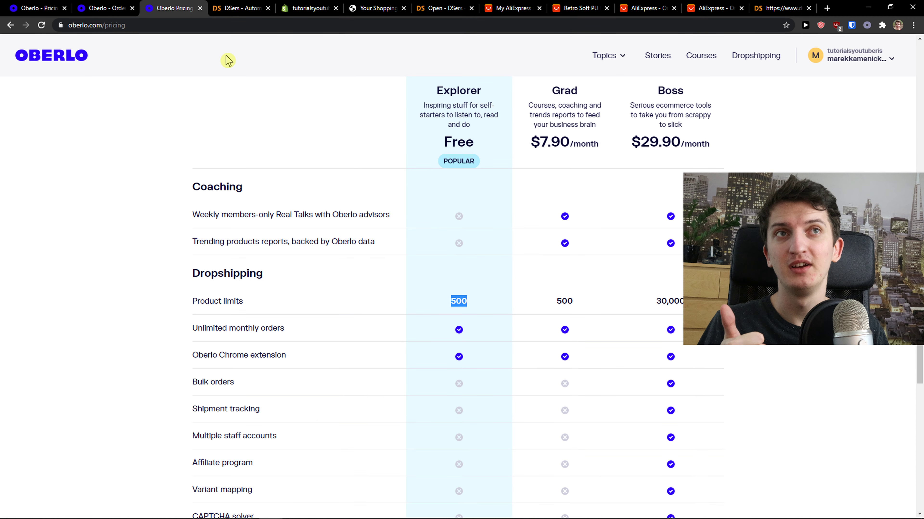
mouse_move(238, 8)
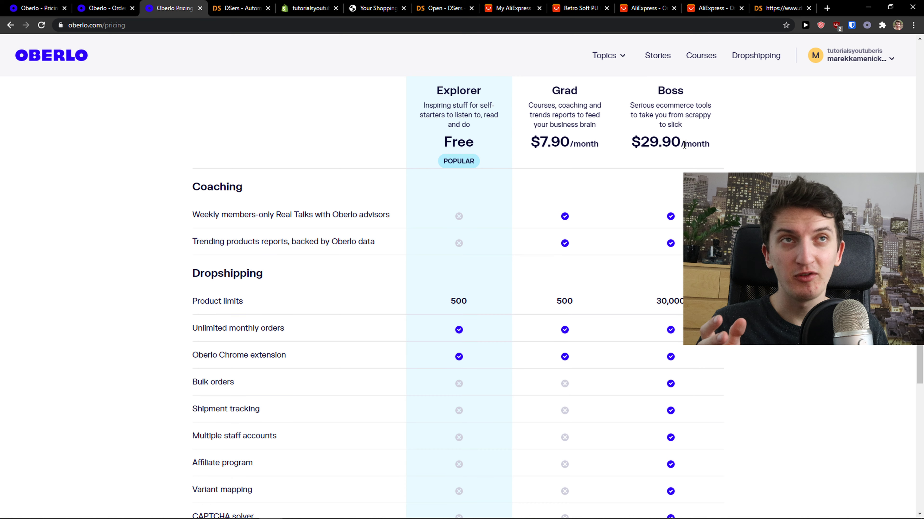
- Compare the two apps' feature rows side by side, finishing on the DSers plan table
left_click(241, 7)
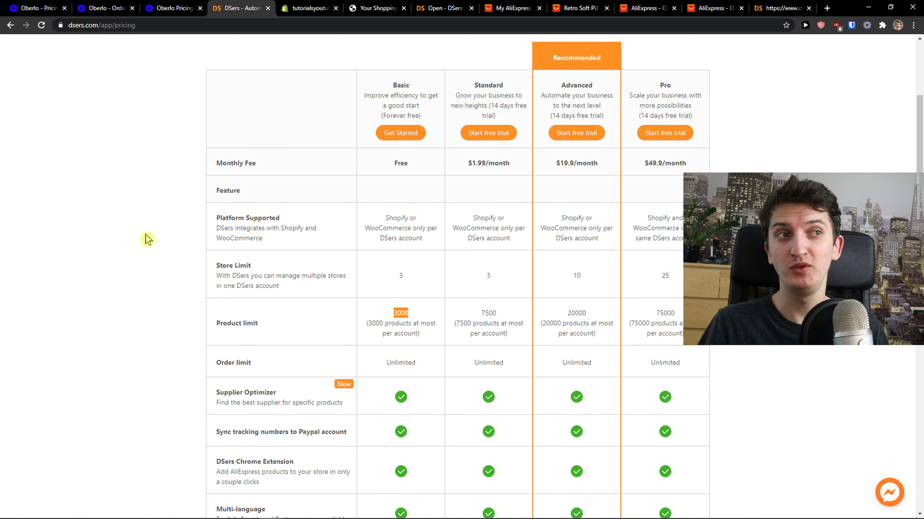
scroll("down", 3)
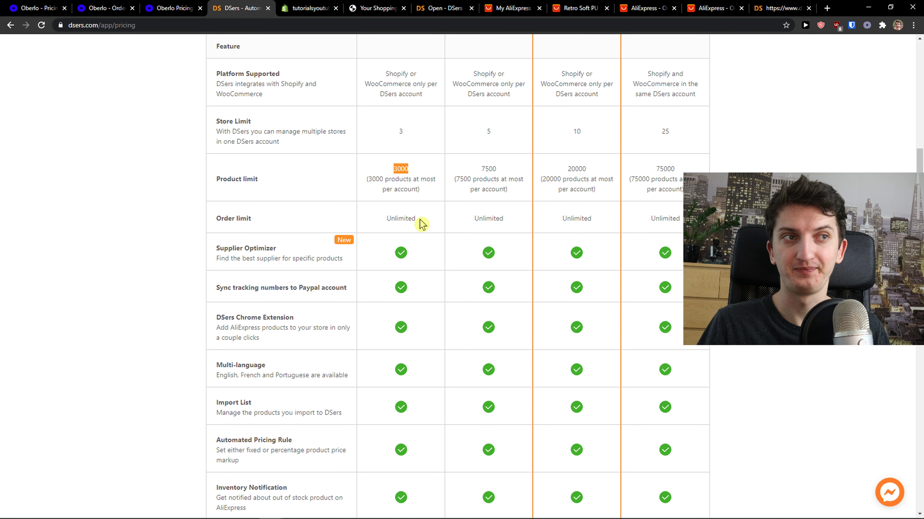
left_click(171, 8)
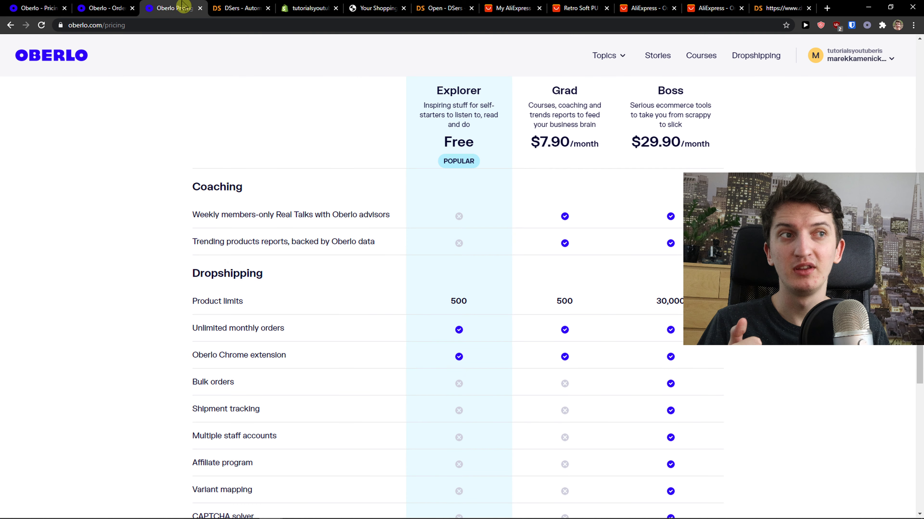
left_click(239, 8)
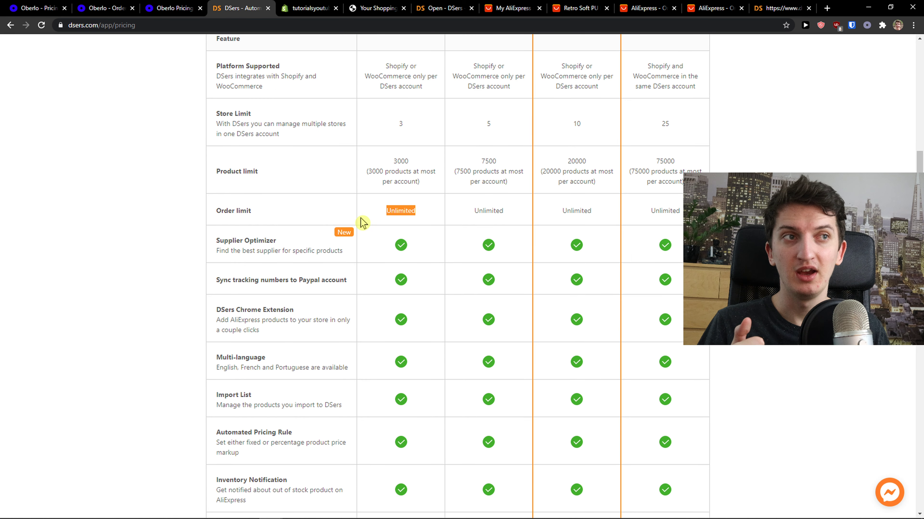
scroll("down", 3)
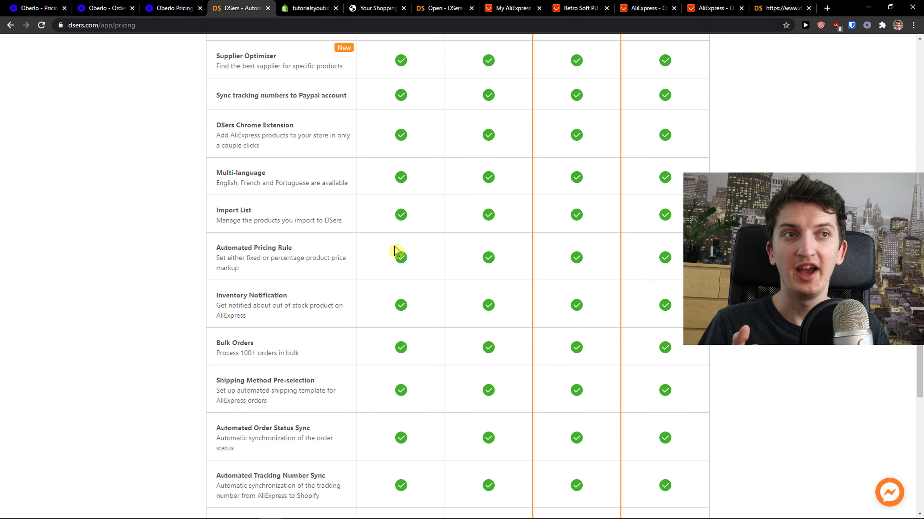
scroll("down", 3)
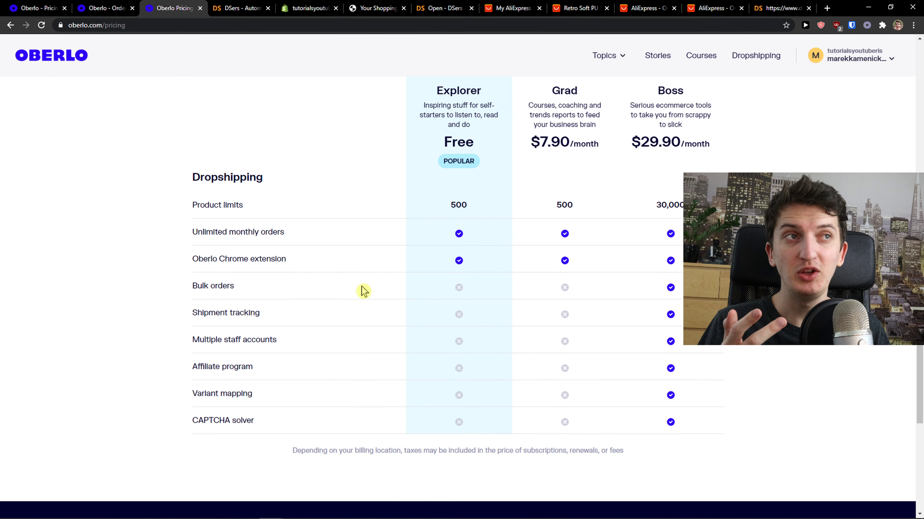
left_click(238, 8)
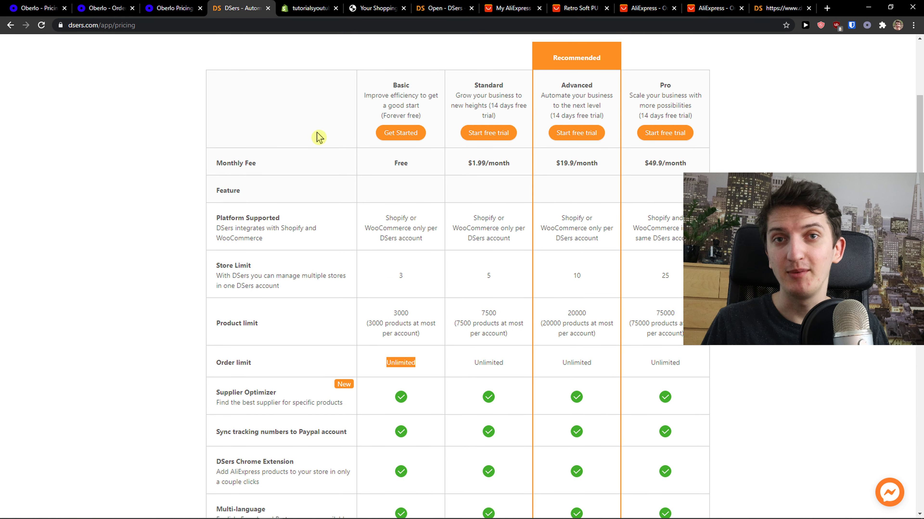
- Check Oberlo's dropshipping feature table against the DSers feature list
scroll("down", 3)
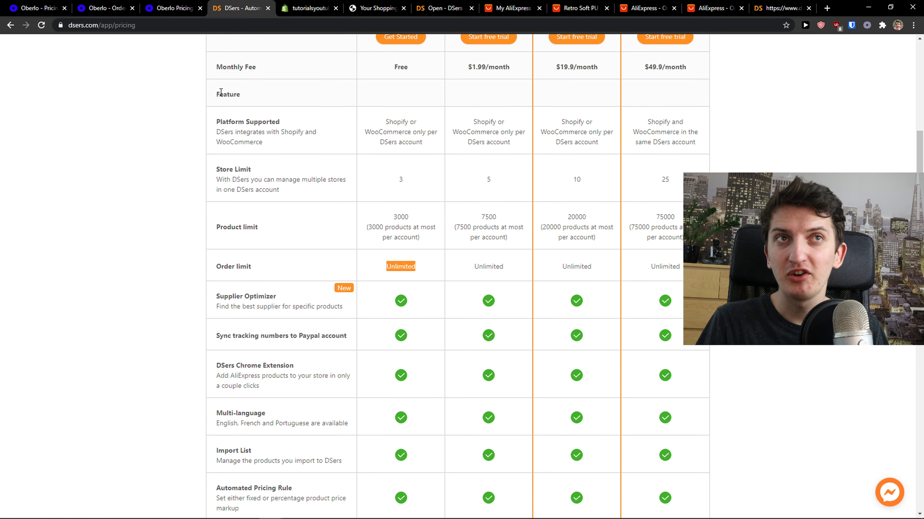
left_click(171, 7)
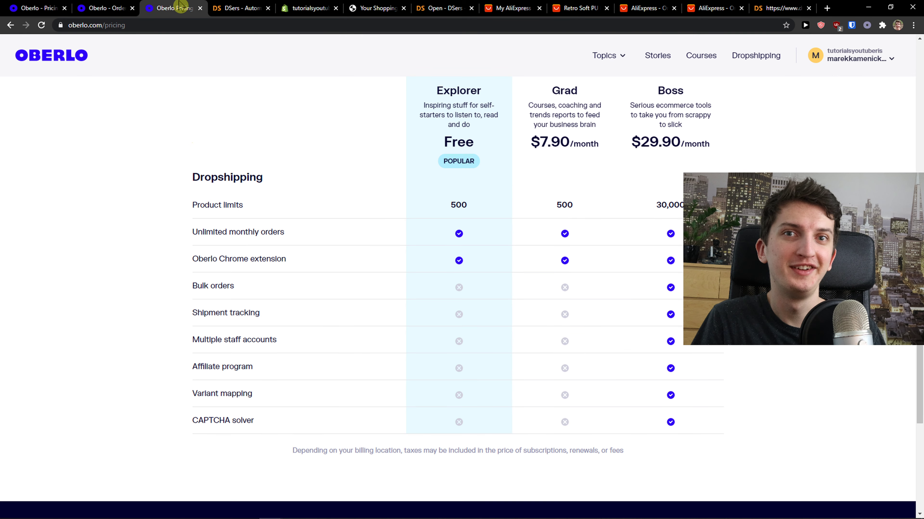
left_click(236, 8)
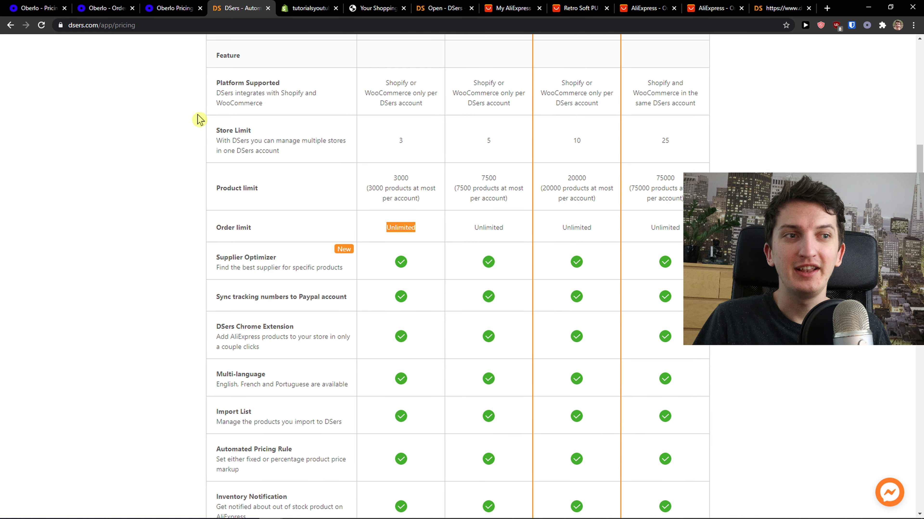
scroll("up", 3)
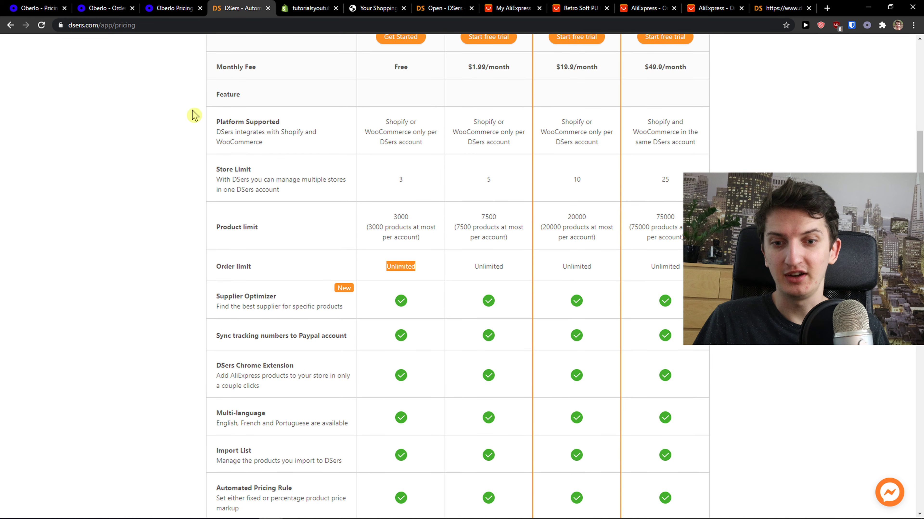
mouse_move(197, 109)
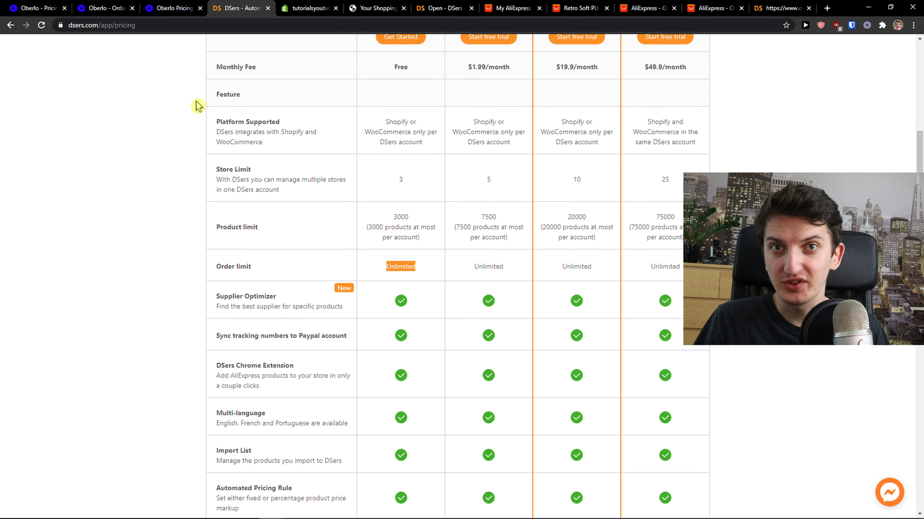
scroll("down", 3)
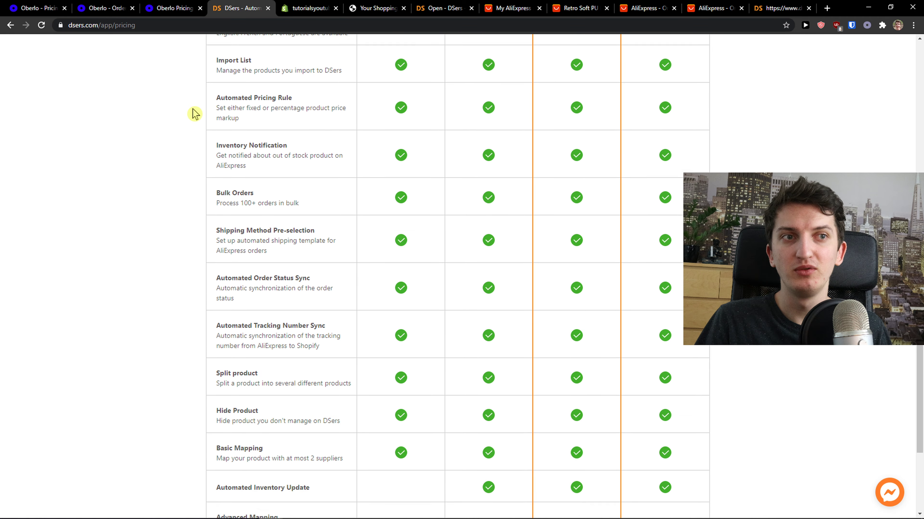
- Review the DSers plan prices further alongside Oberlo's Explorer, Grad and Boss plans
scroll("down", 3)
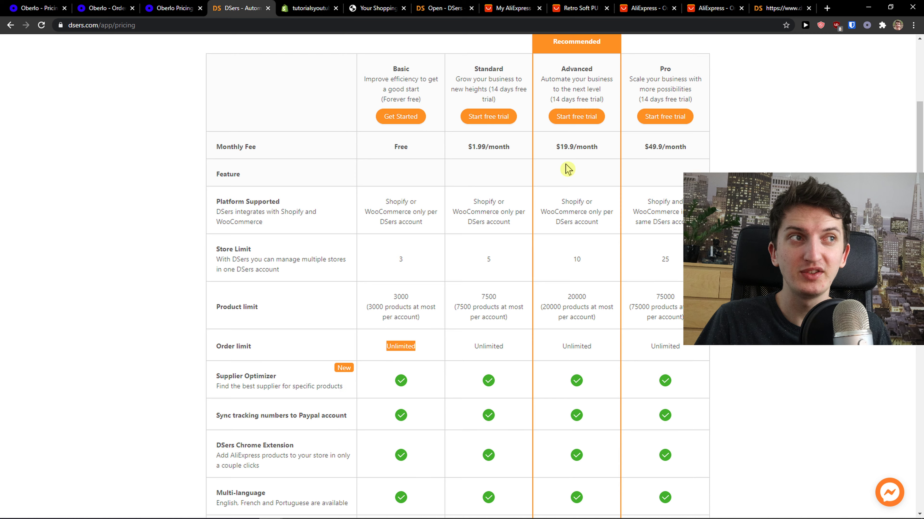
left_click(171, 8)
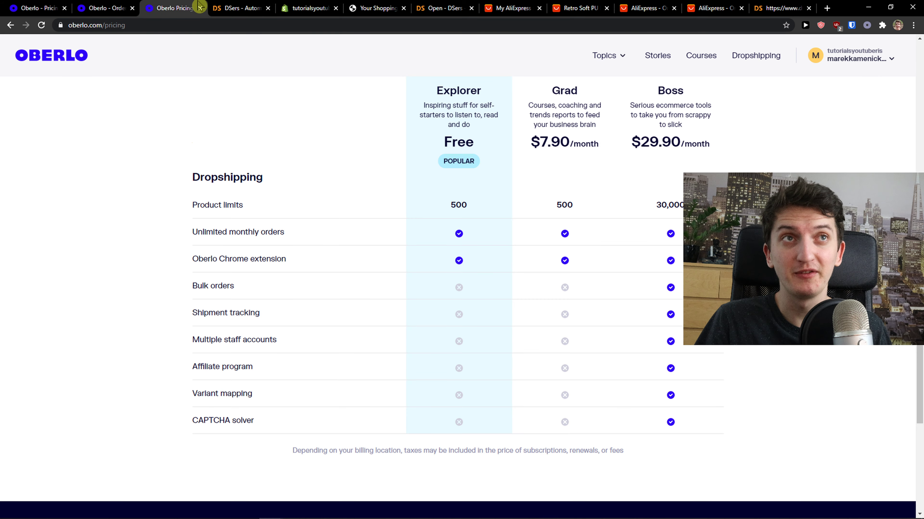
left_click(238, 7)
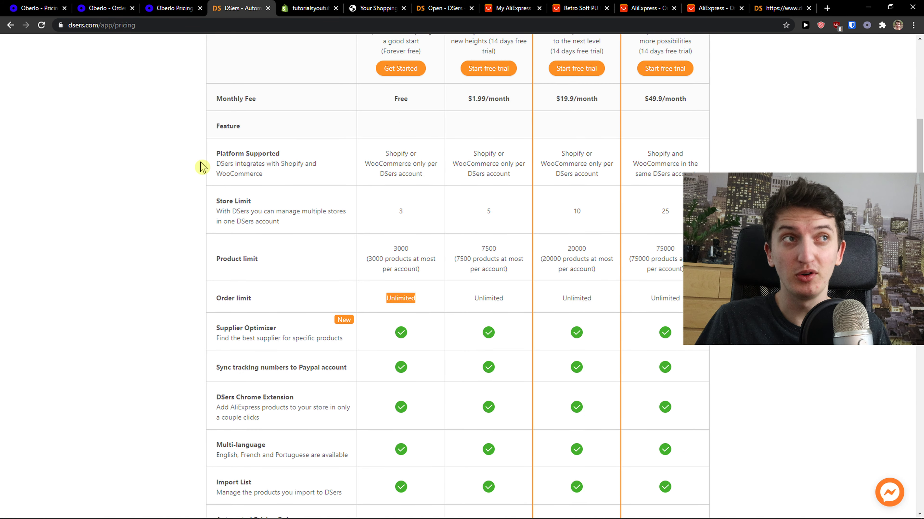
scroll("down", 3)
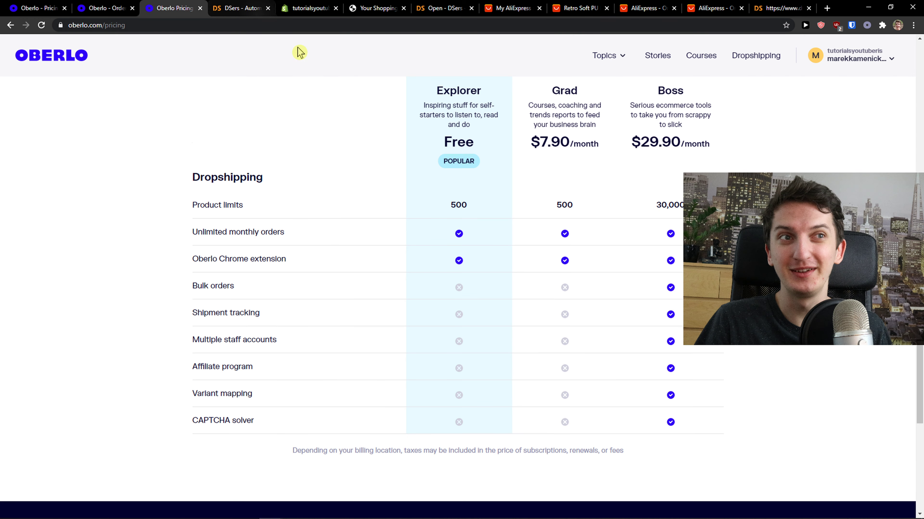
mouse_move(431, 215)
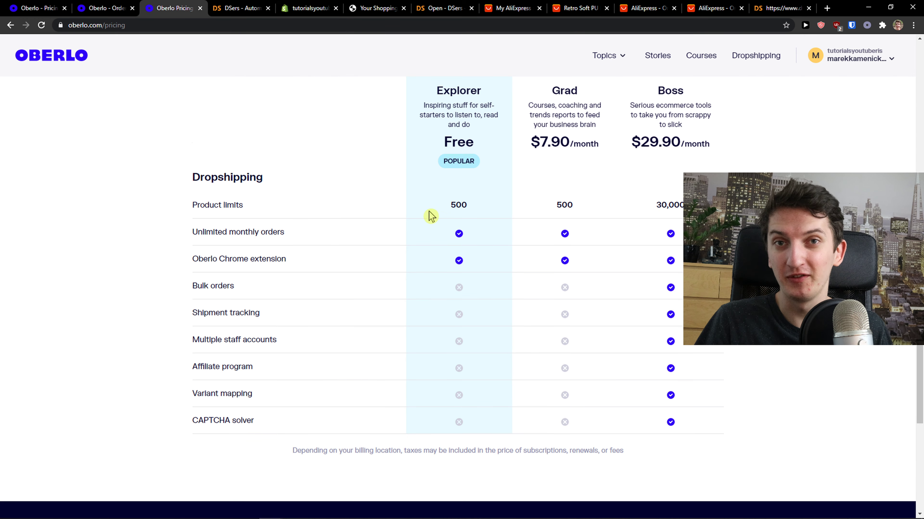
- View the Shopify product list and DSers open orders, then move to Oberlo's in-app plan pricing
left_click(238, 8)
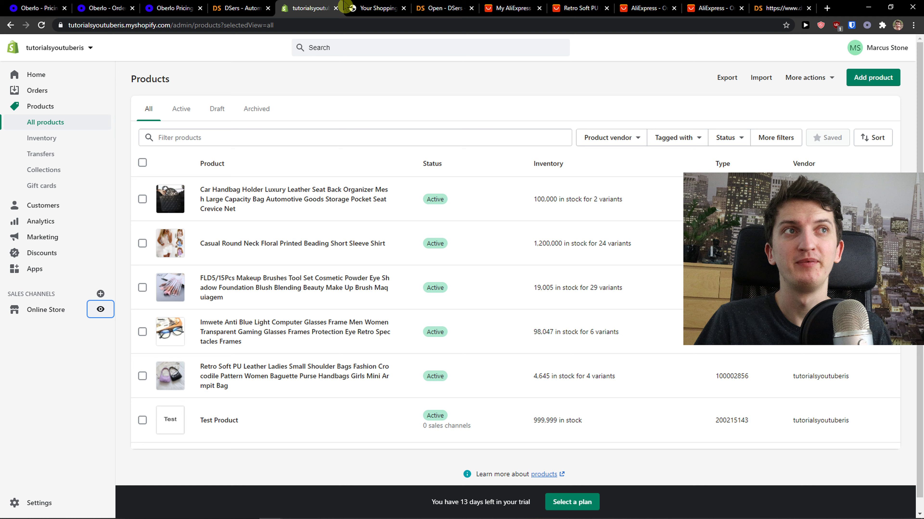
mouse_move(439, 8)
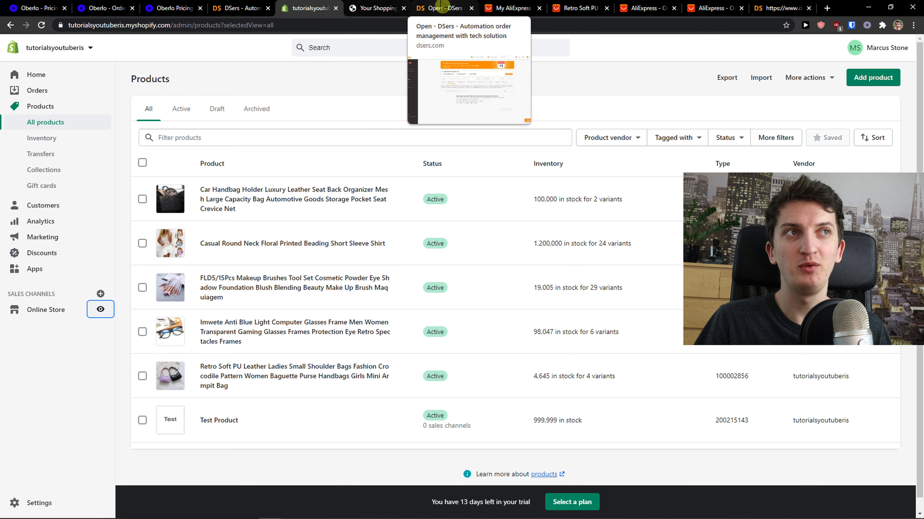
left_click(440, 7)
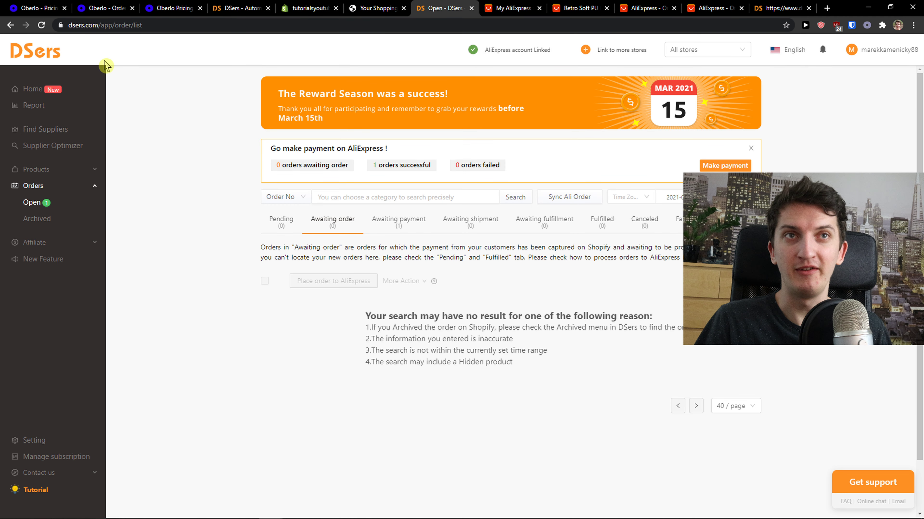
mouse_move(52, 110)
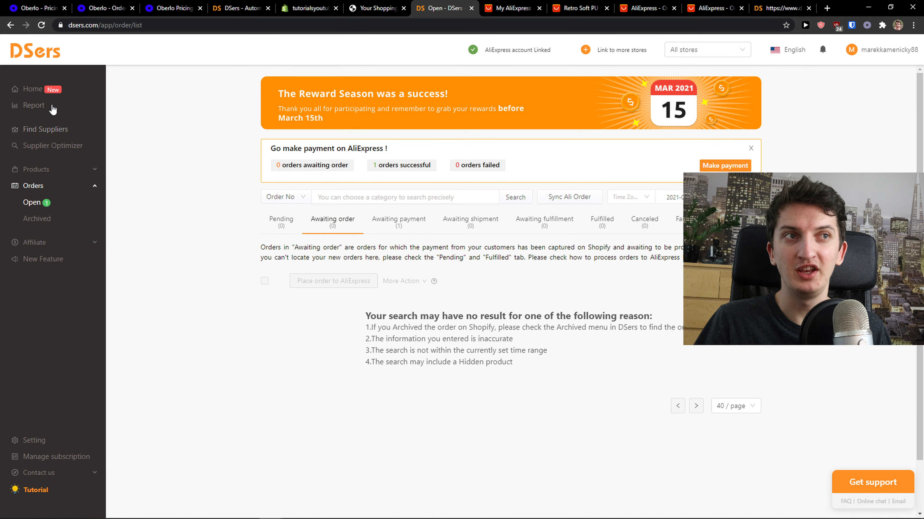
left_click(409, 8)
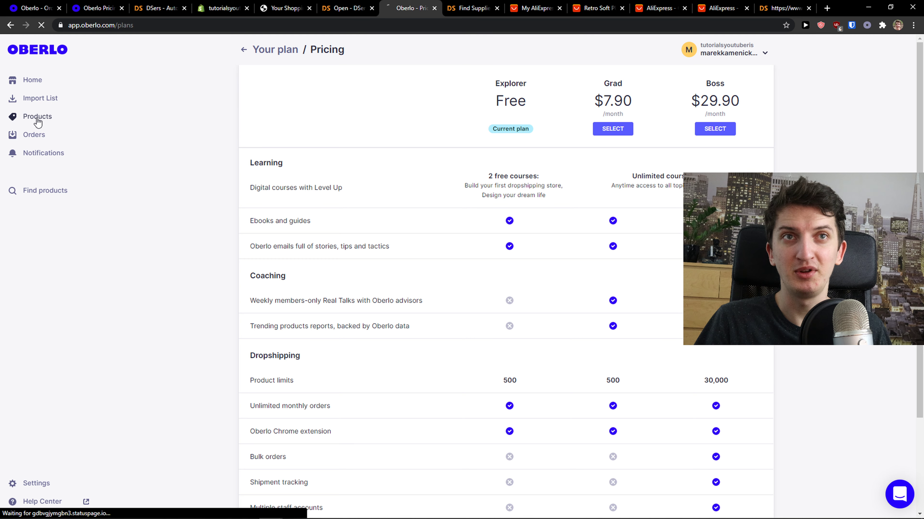
- Add the Imwete blue-light glasses from Oberlo's AliExpress product finder to the import list and edit it
left_click(37, 116)
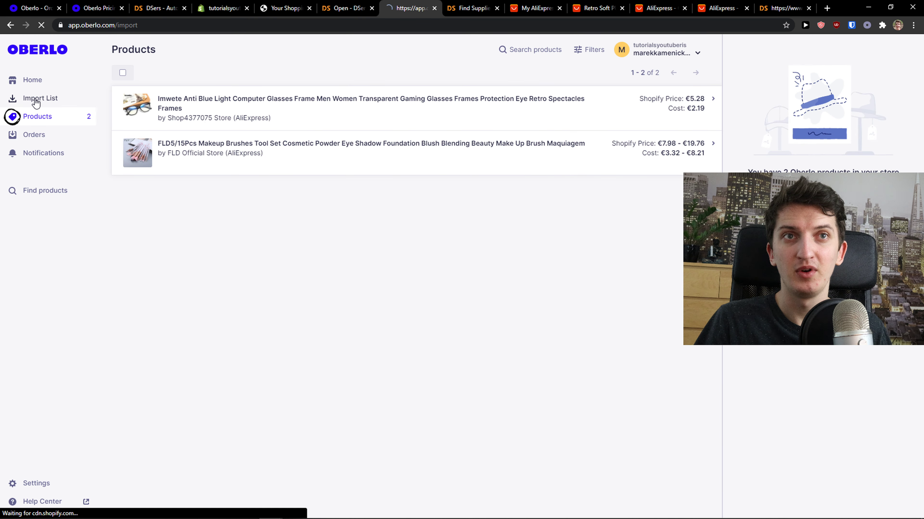
left_click(44, 191)
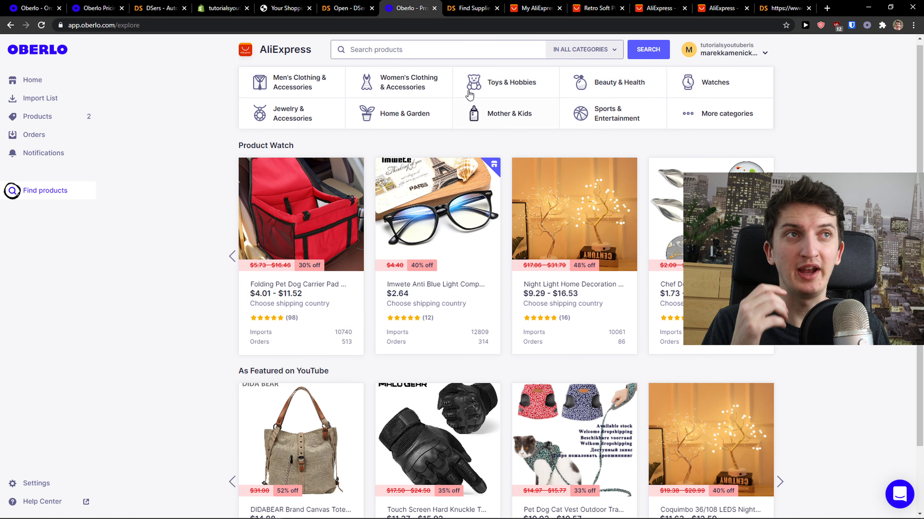
scroll("down", 3)
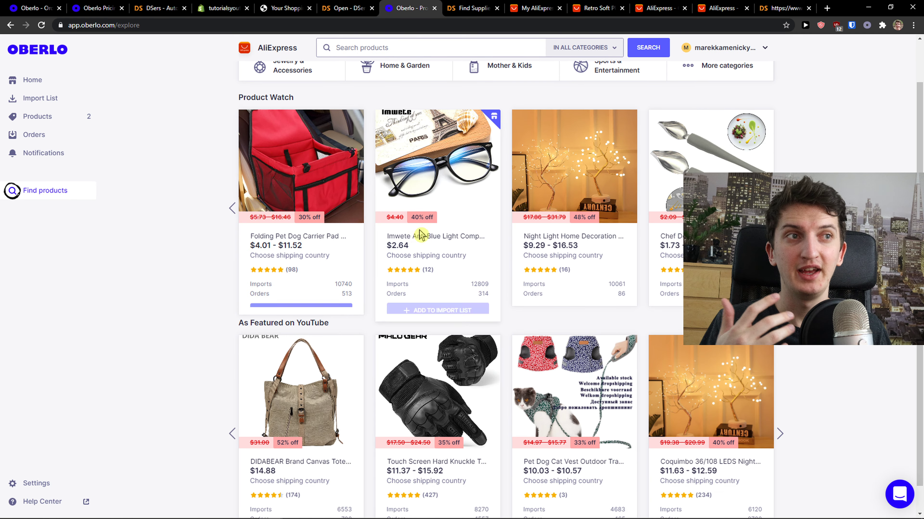
left_click(437, 308)
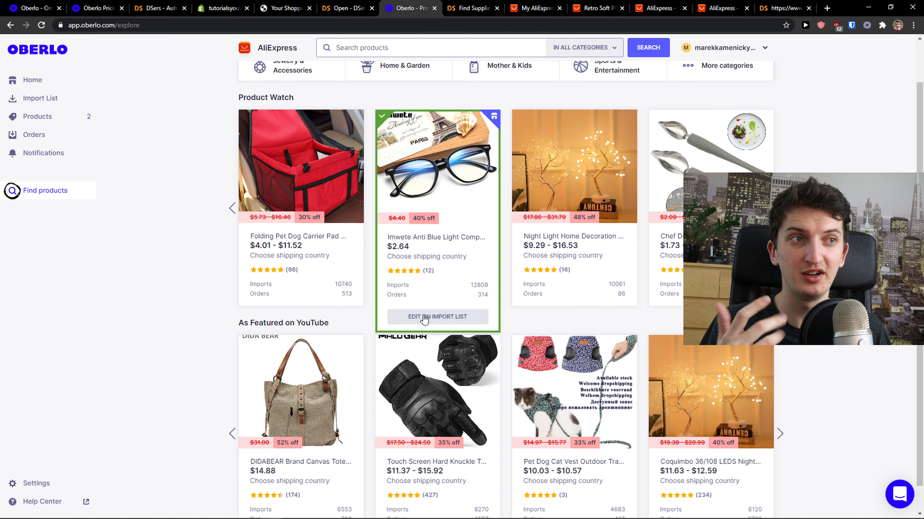
left_click(436, 317)
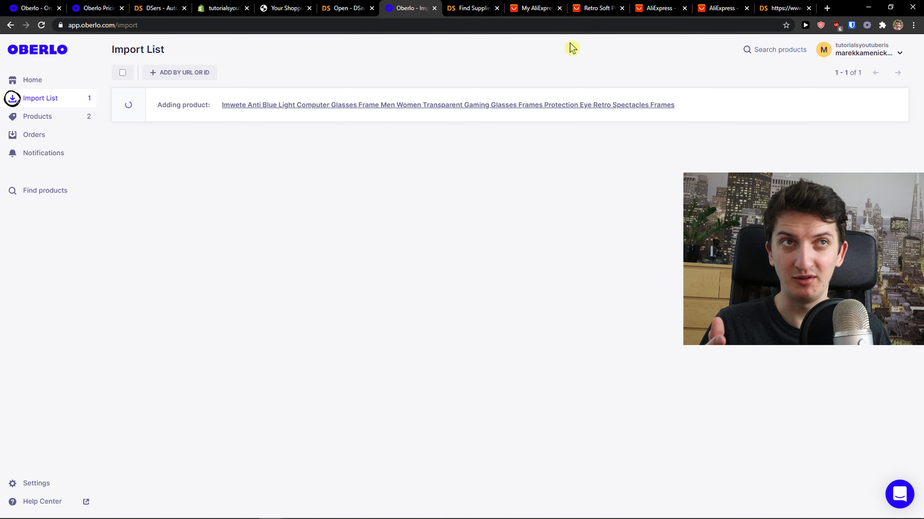
left_click(471, 8)
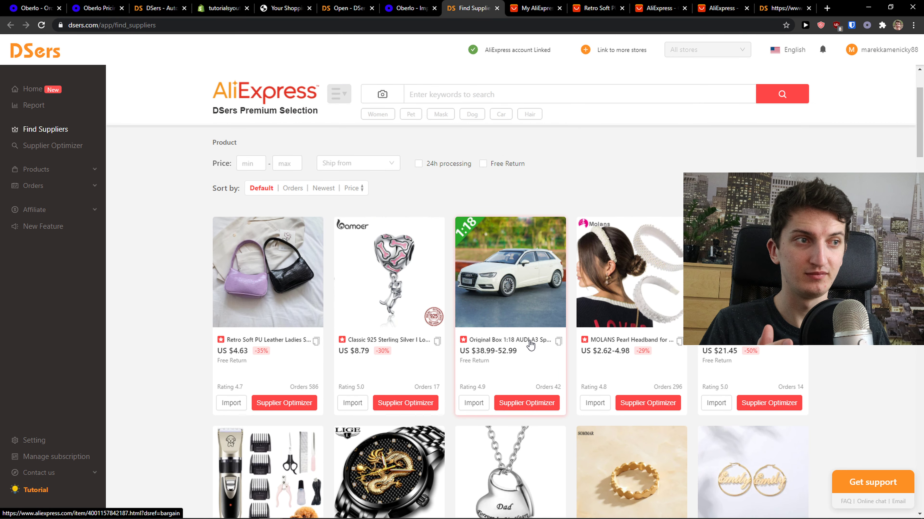
- Import the LIGE men's watch in DSers Find Suppliers and go to the import list containing it
scroll("down", 3)
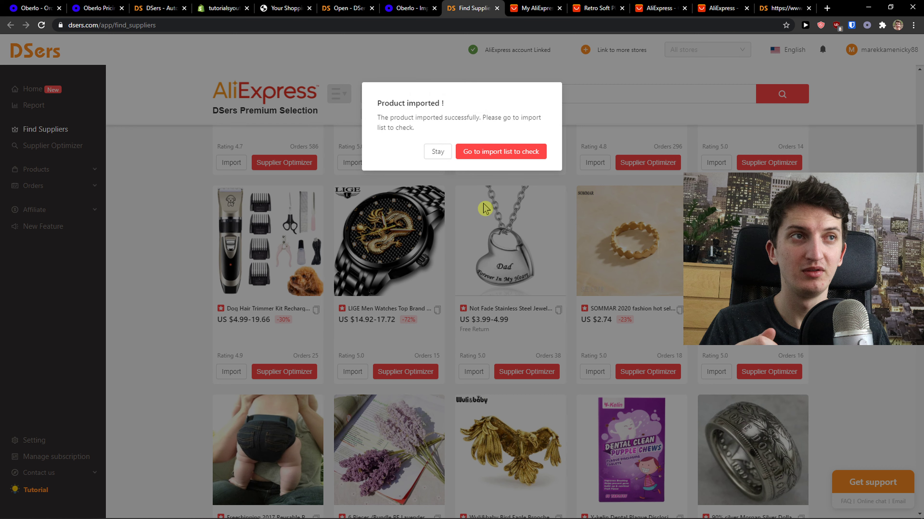
left_click(501, 152)
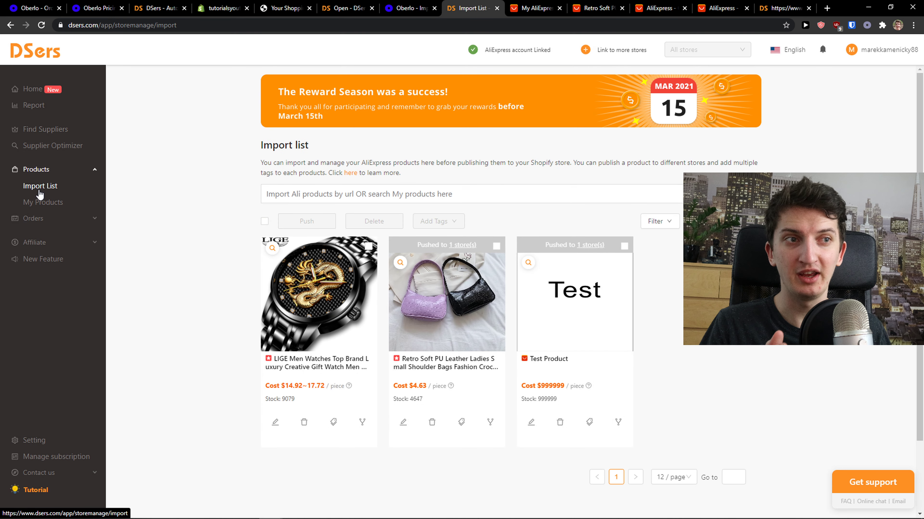
left_click(409, 8)
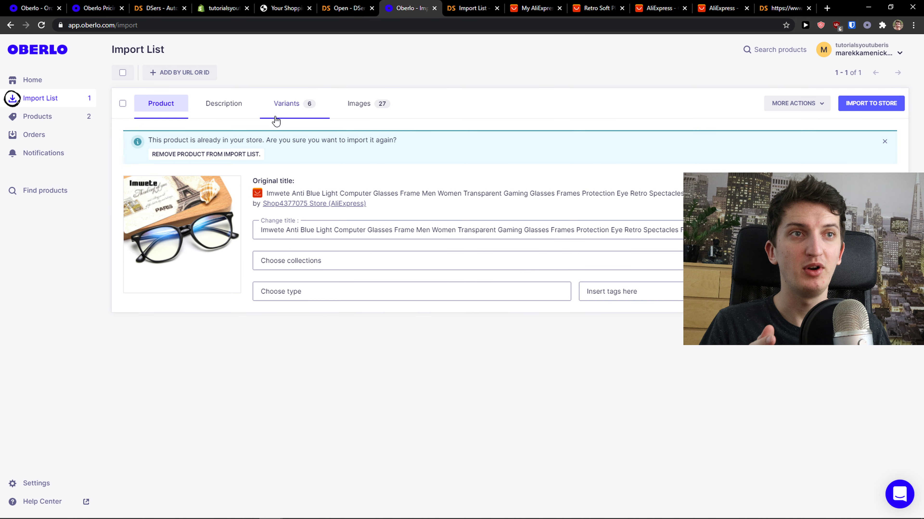
mouse_move(223, 106)
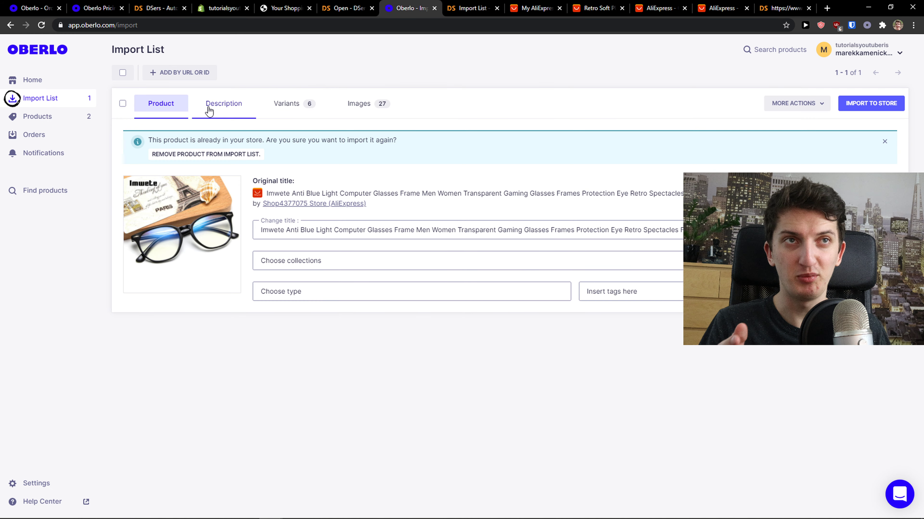
- Review the Imwete glasses' title, description and six colour variants in Oberlo's import list
triple_click(468, 230)
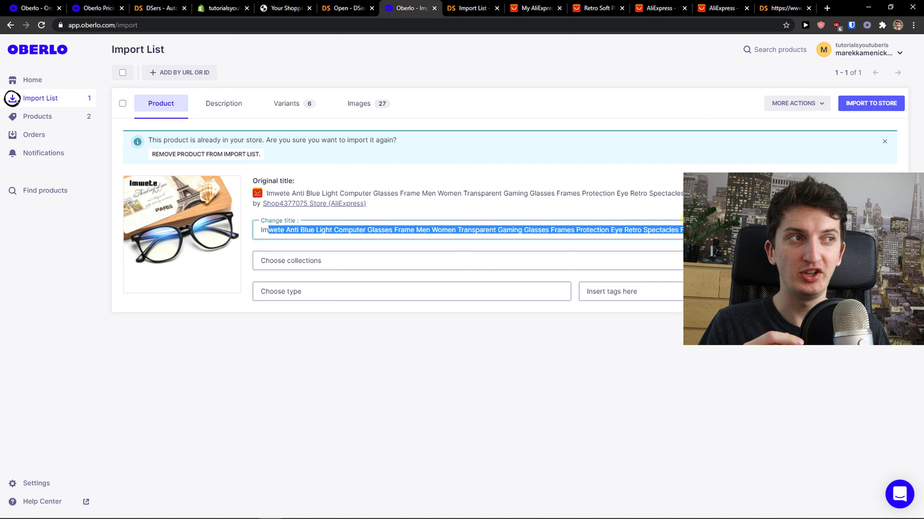
left_click(223, 103)
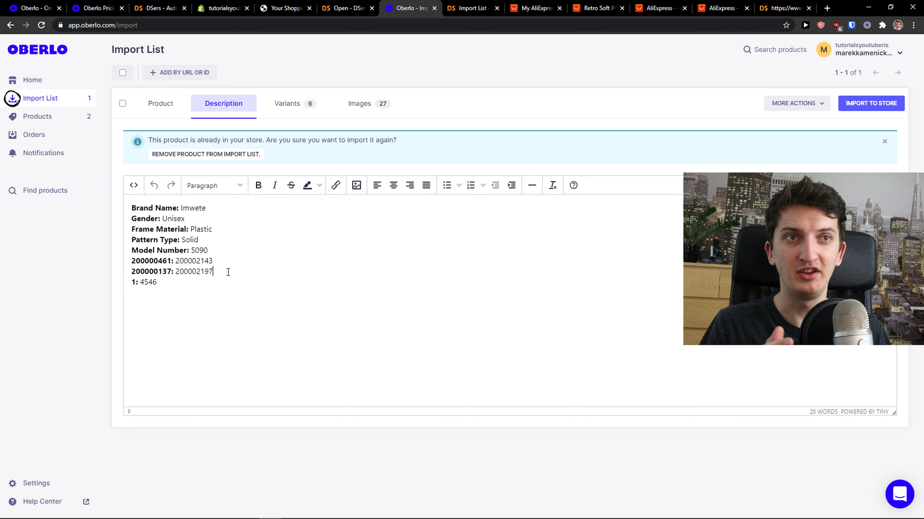
left_click(288, 103)
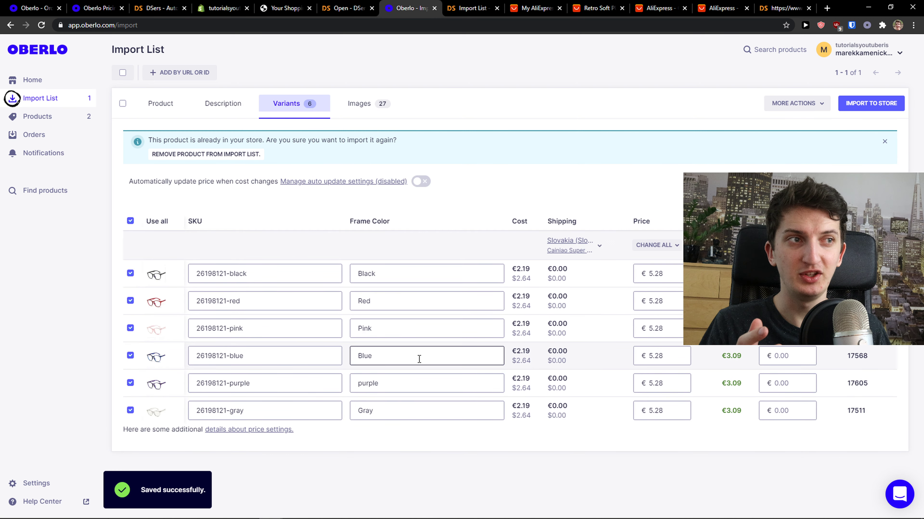
left_click(471, 8)
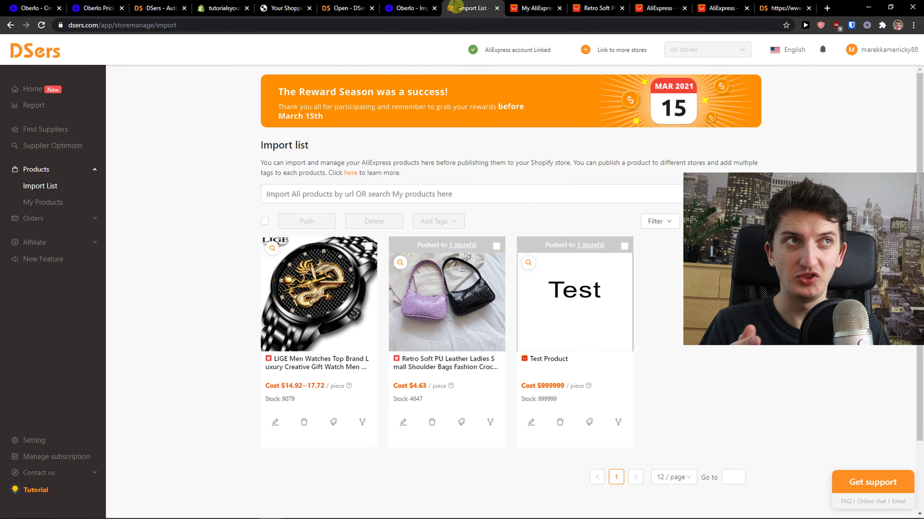
mouse_move(275, 423)
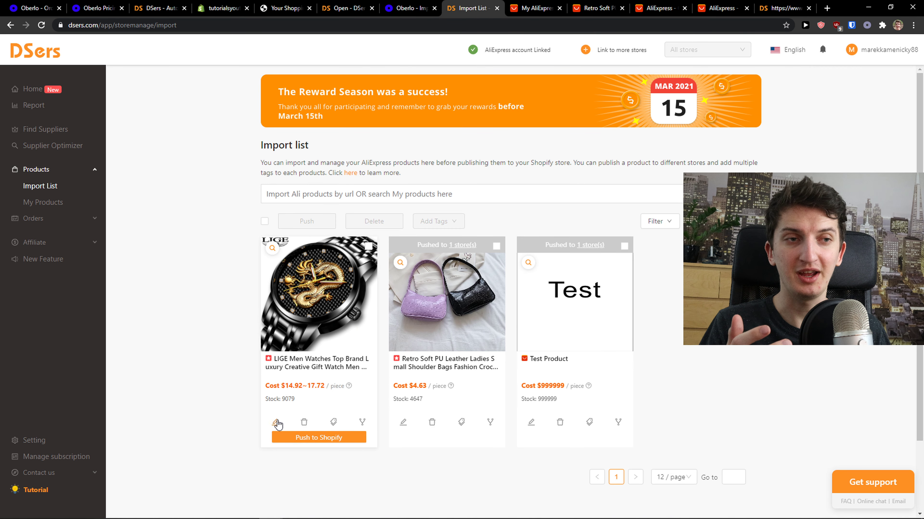
mouse_move(304, 422)
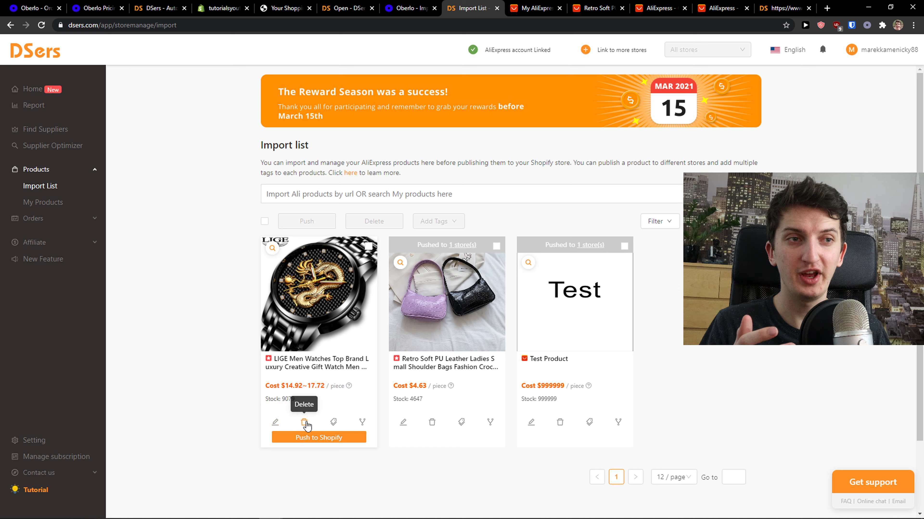
mouse_move(362, 422)
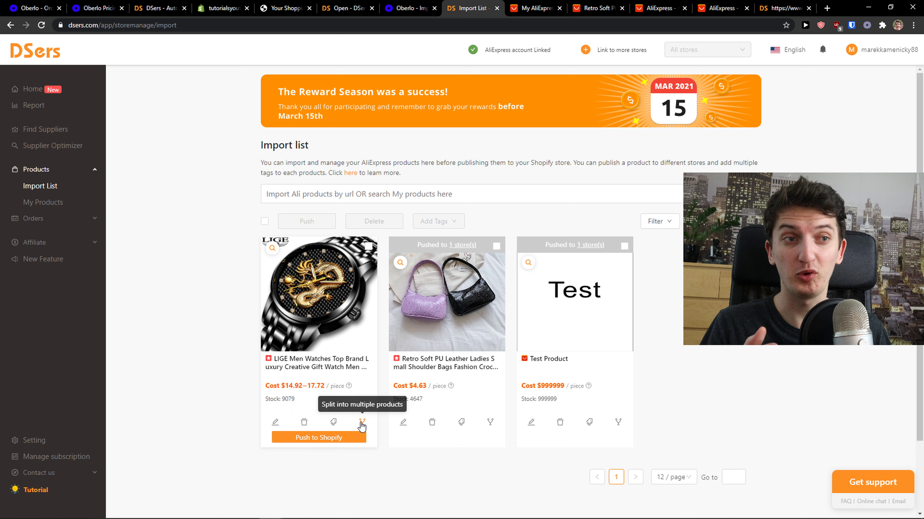
- Compare with Oberlo's import list, then open the LIGE watch for editing in DSers
left_click(408, 8)
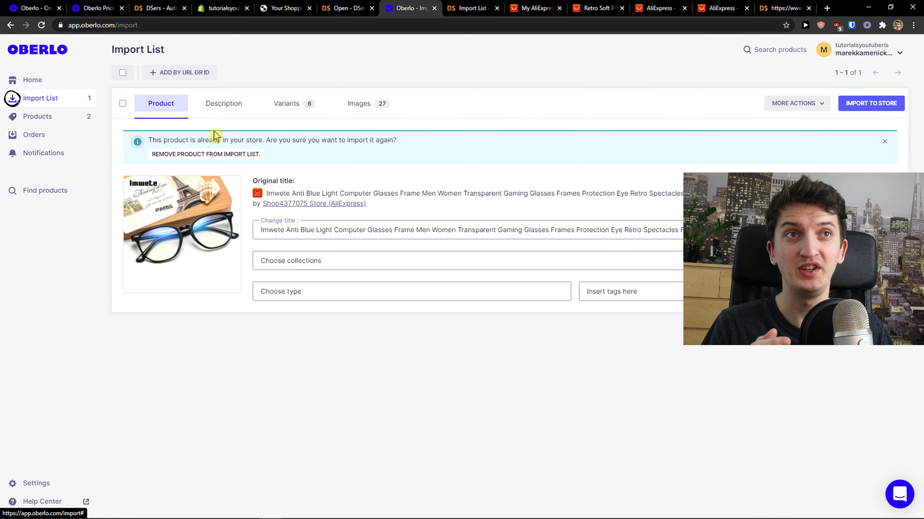
left_click(795, 103)
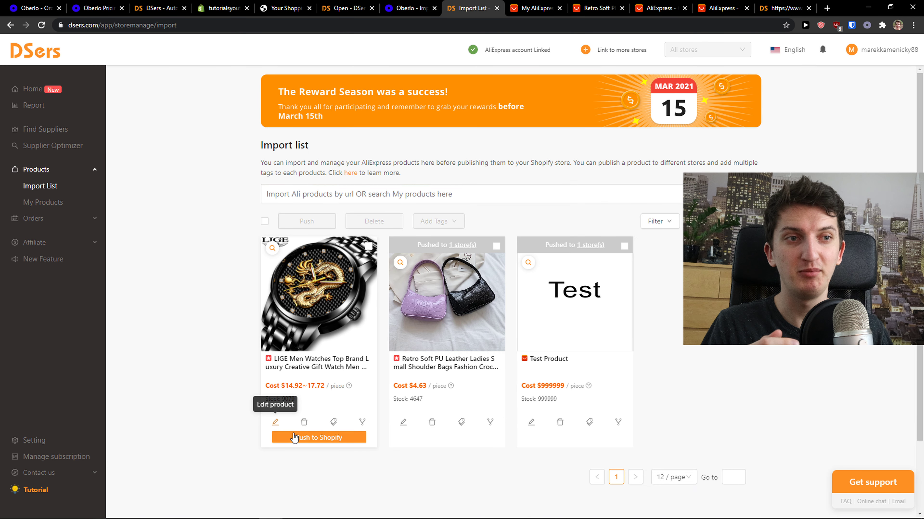
left_click(275, 422)
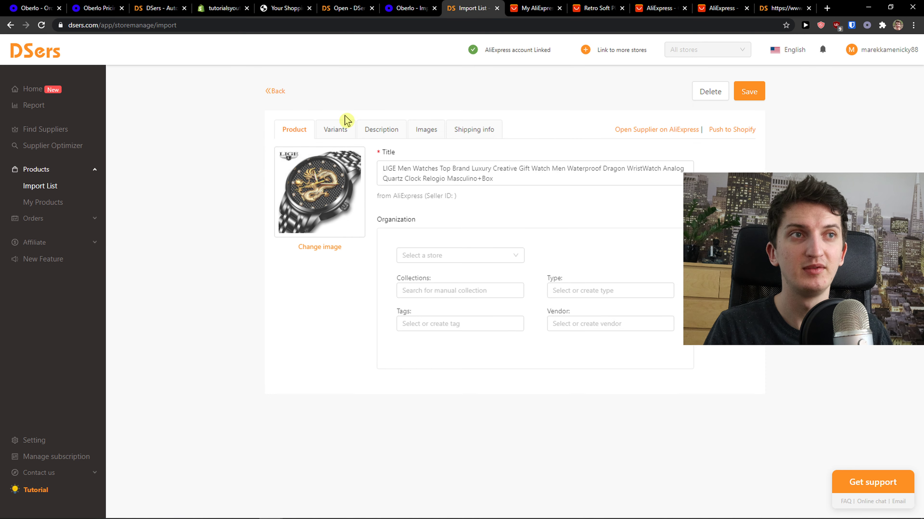
- Check Oberlo's More Actions menu, then review the LIGE watch's variants and specification description in DSers
left_click(459, 255)
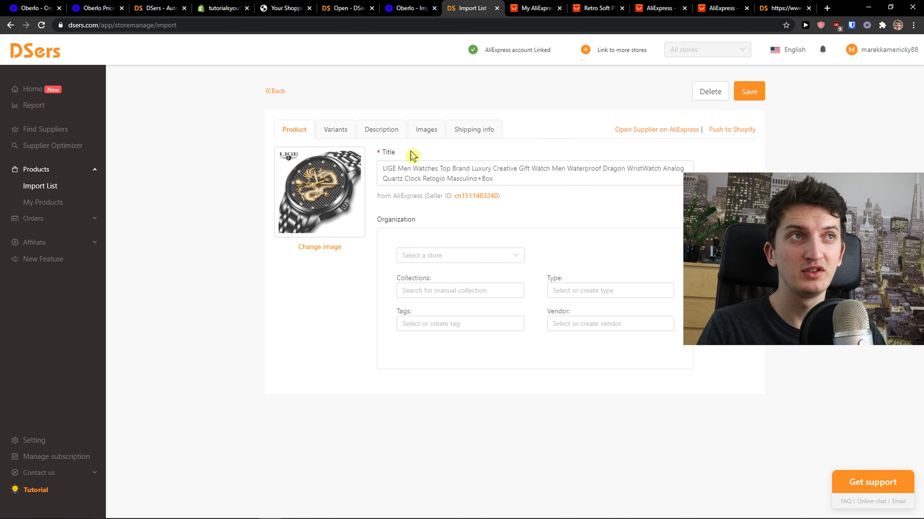
left_click(409, 8)
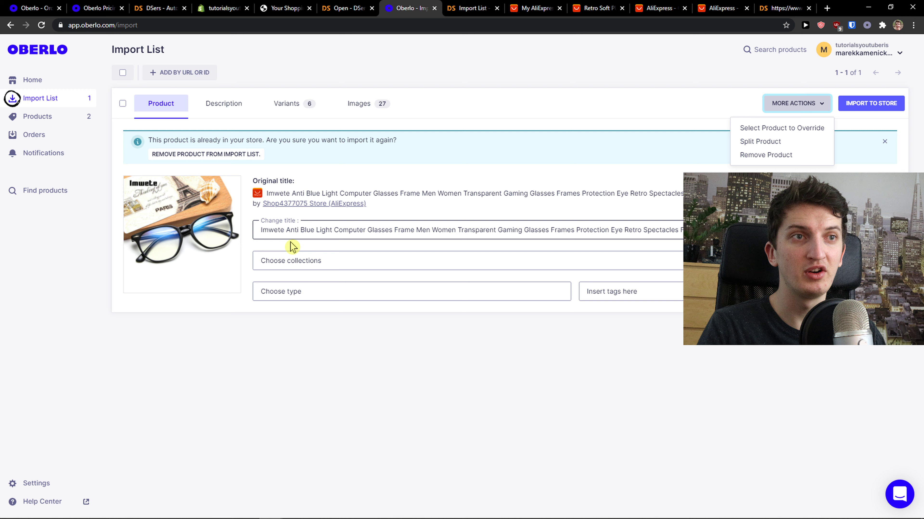
left_click(472, 8)
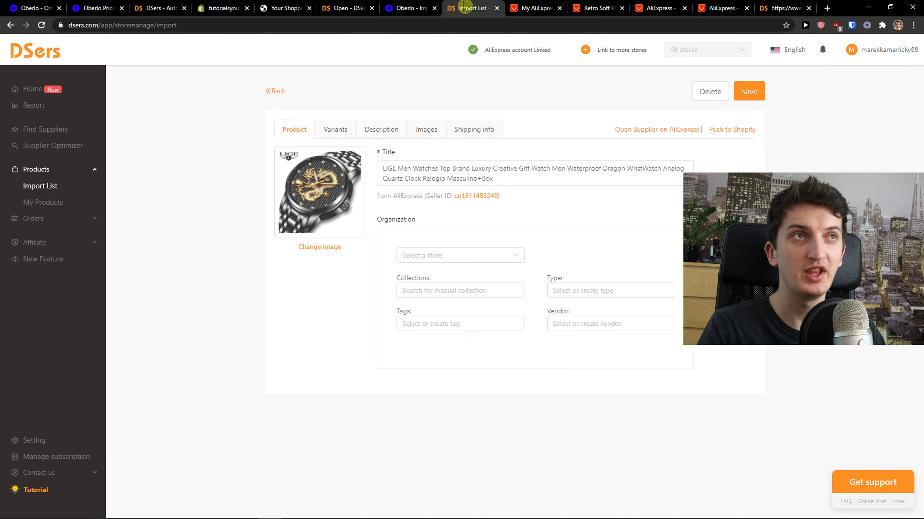
left_click(331, 130)
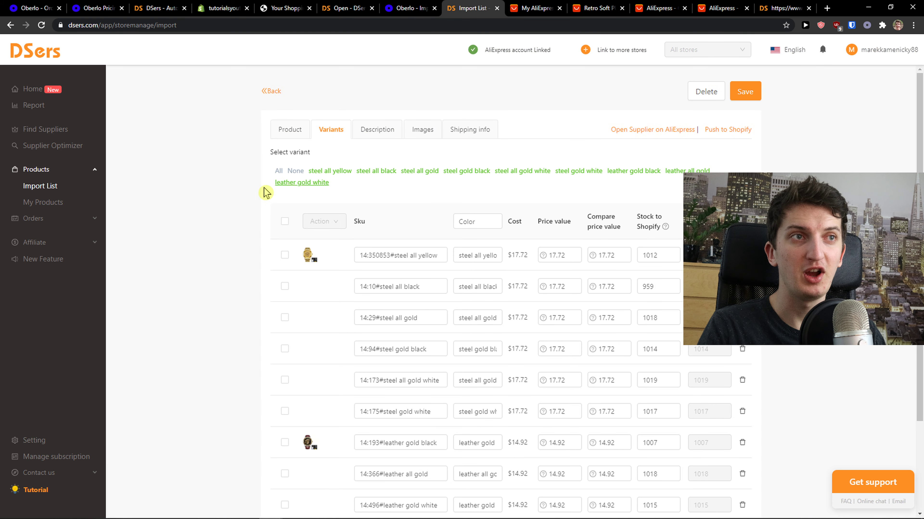
left_click(376, 129)
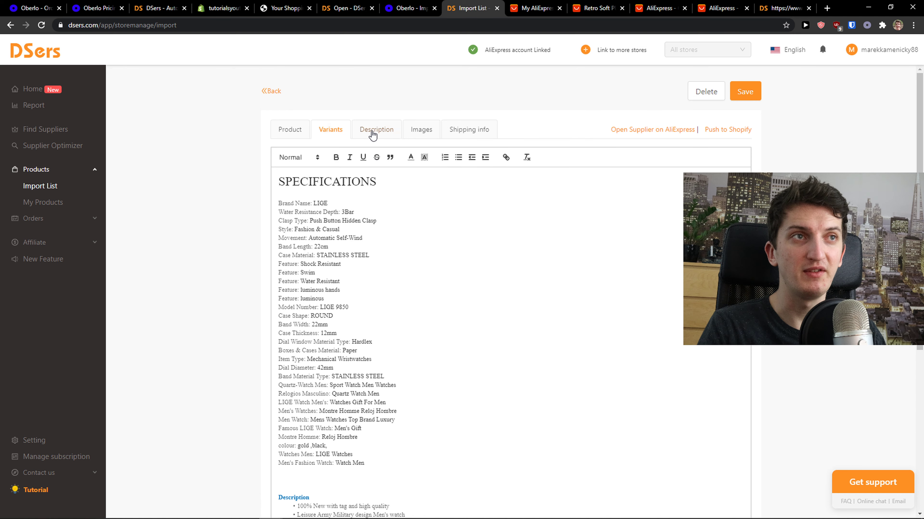
scroll("down", 3)
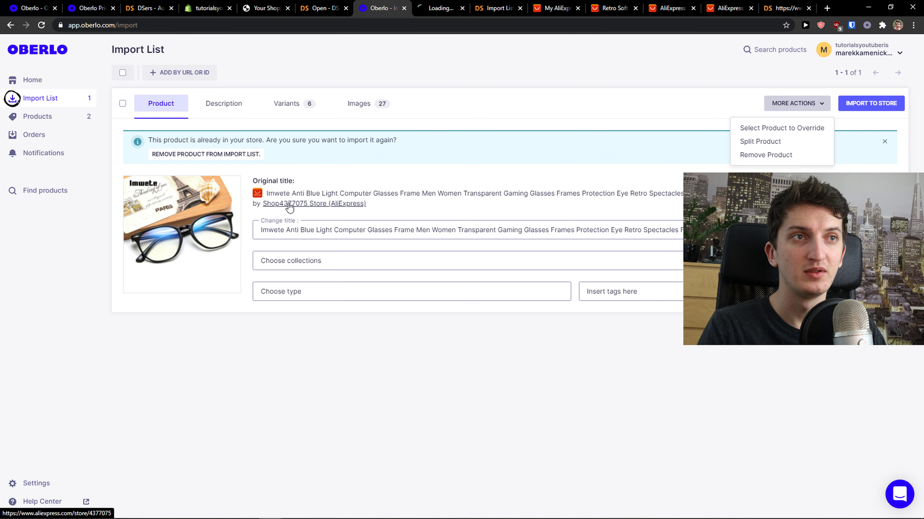
- Browse the Imwete supplier's AliExpress store page from Oberlo, then return to the DSers watch editor
left_click(314, 203)
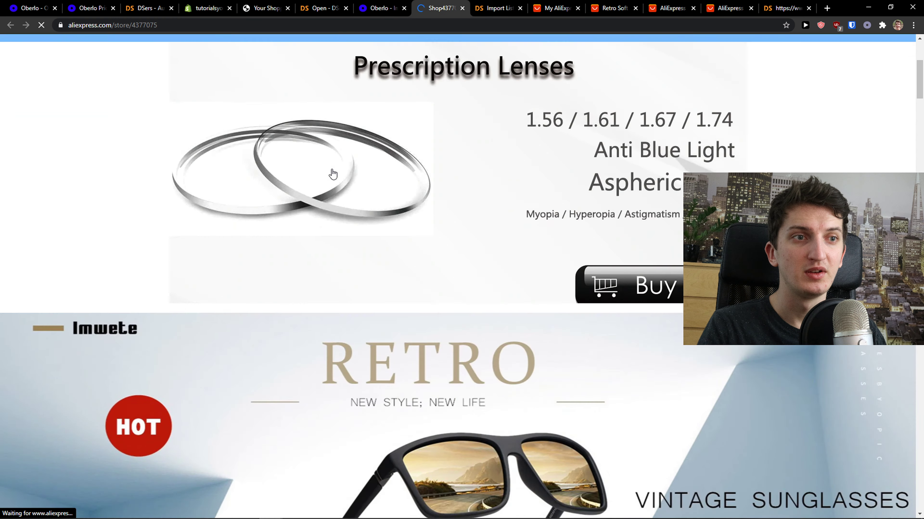
scroll("down", 3)
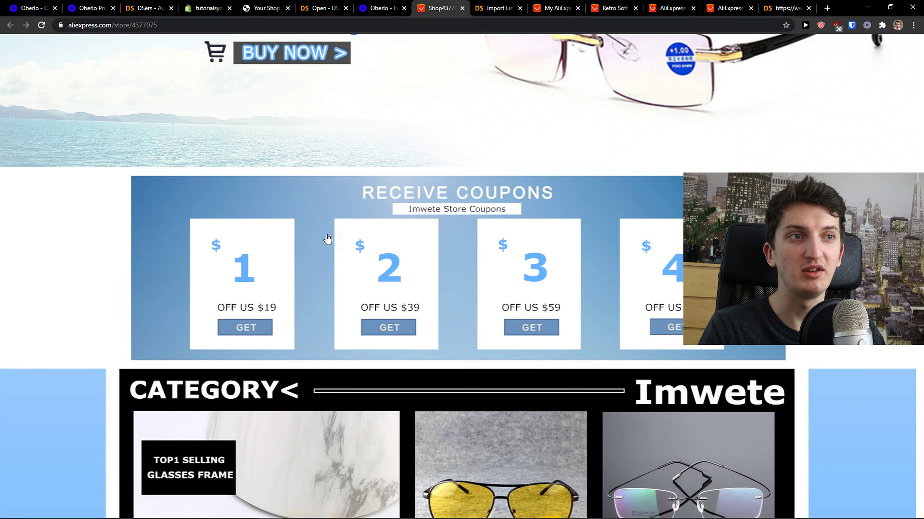
left_click(471, 7)
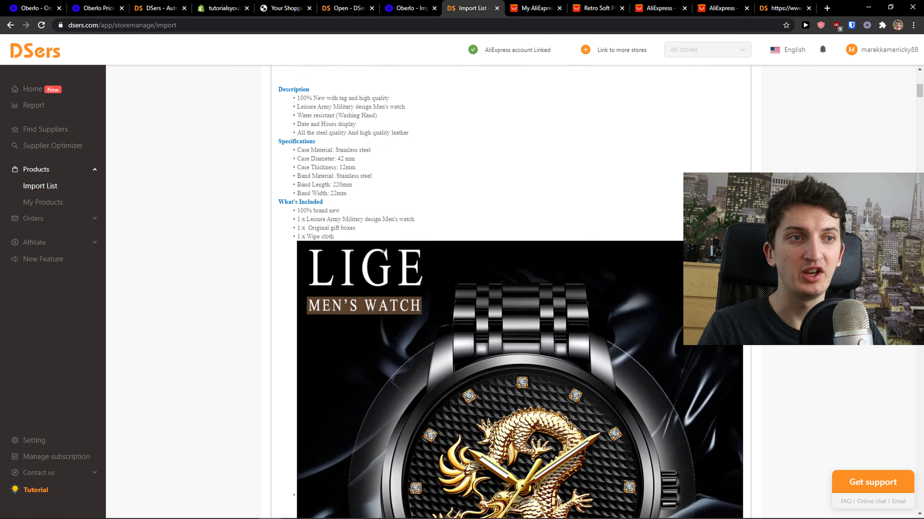
- Compare the watch's images with Oberlo's glasses images, then review the watch's shipping info
left_click(425, 129)
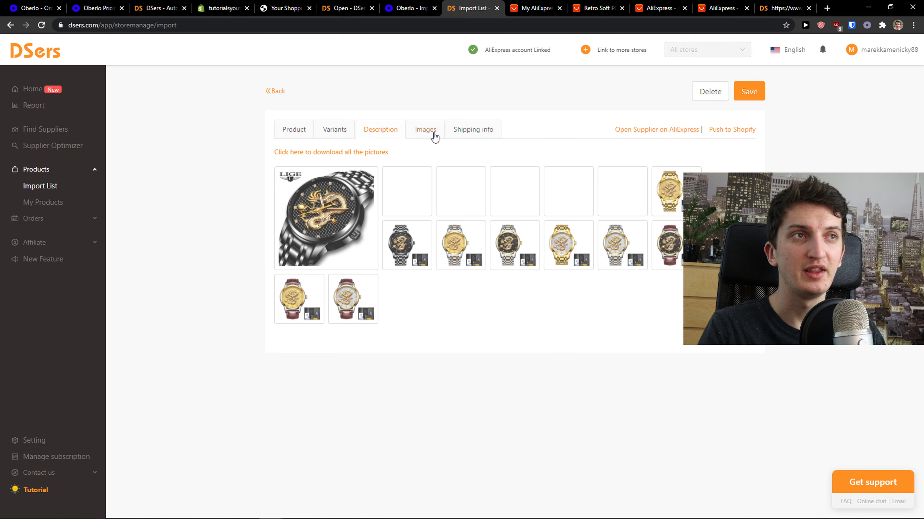
left_click(408, 8)
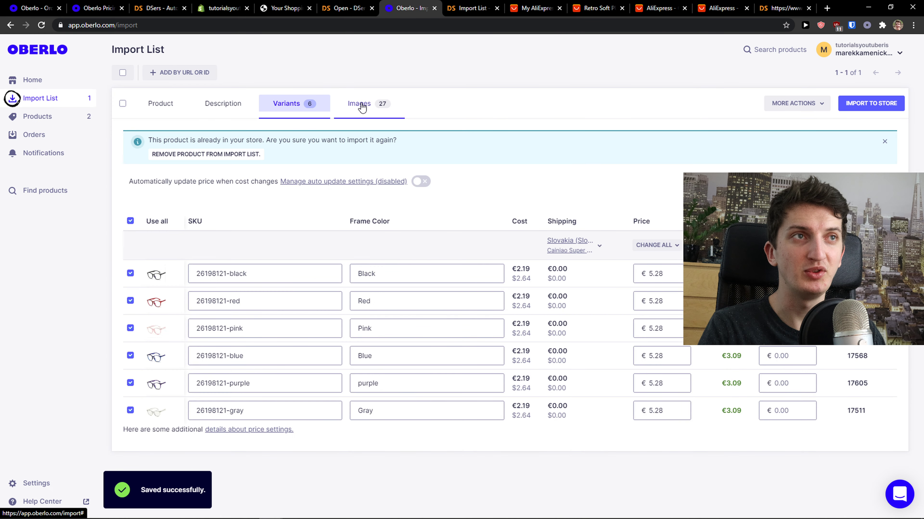
left_click(359, 104)
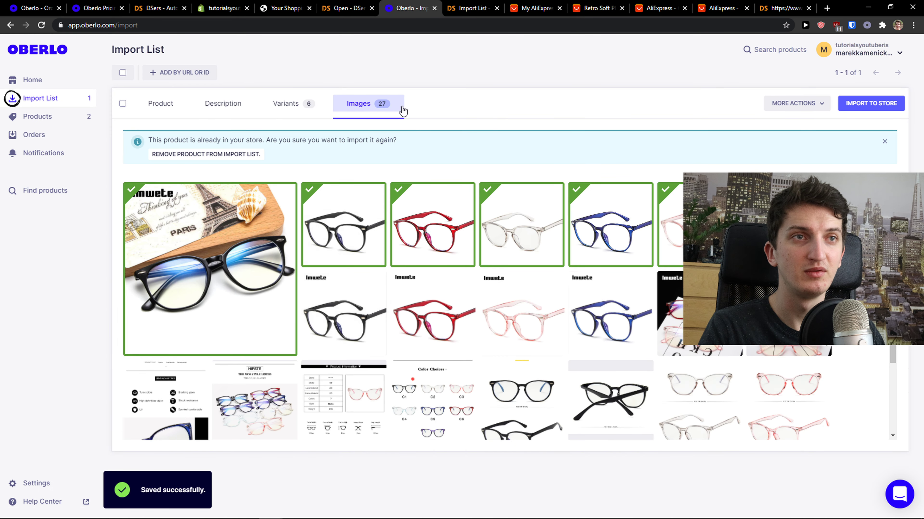
left_click(472, 8)
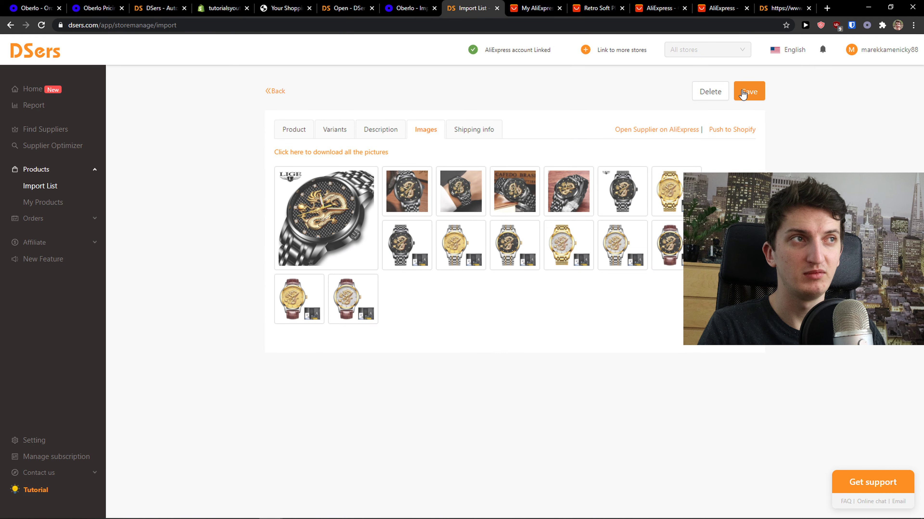
left_click(748, 92)
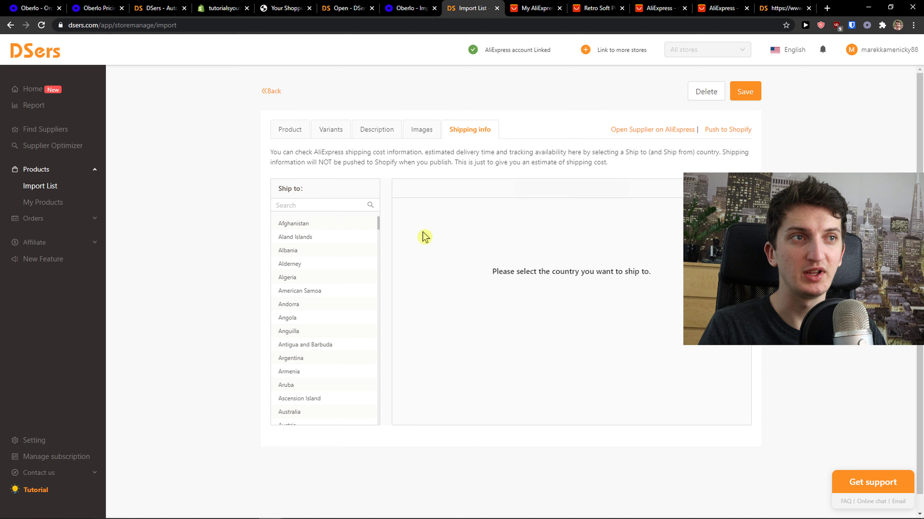
mouse_move(305, 171)
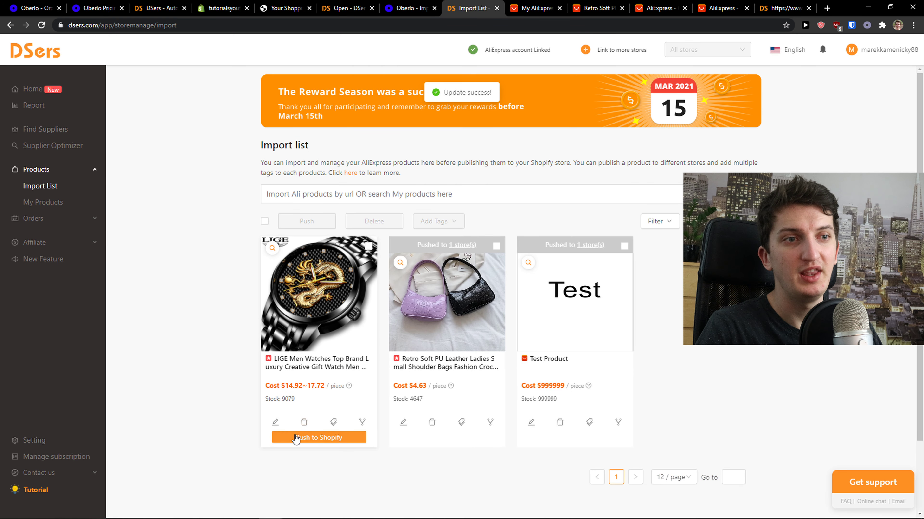
- Push the LIGE watch to Shopify with 'Also publish to Online Store' ticked
left_click(318, 438)
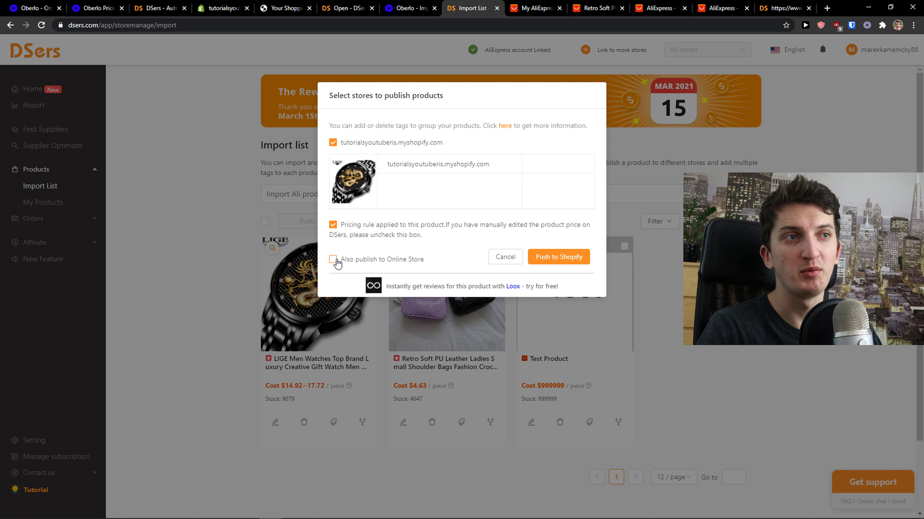
left_click(334, 259)
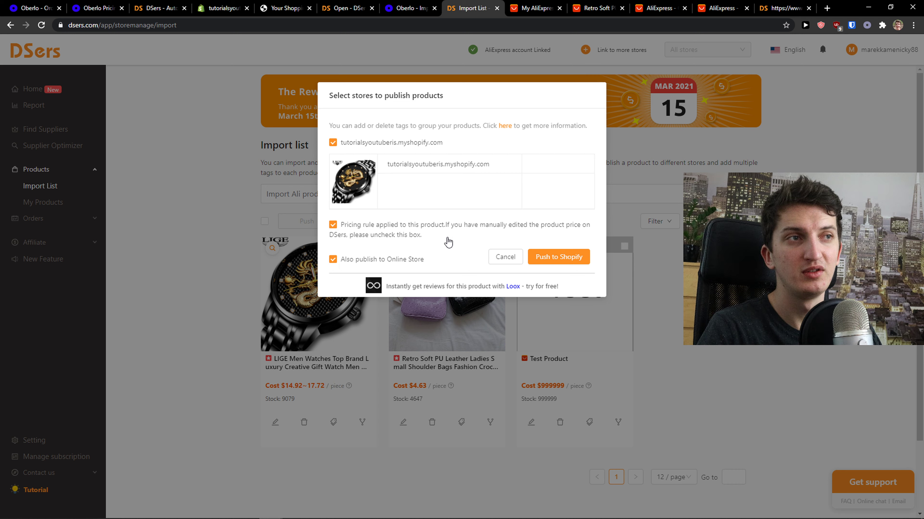
left_click(558, 257)
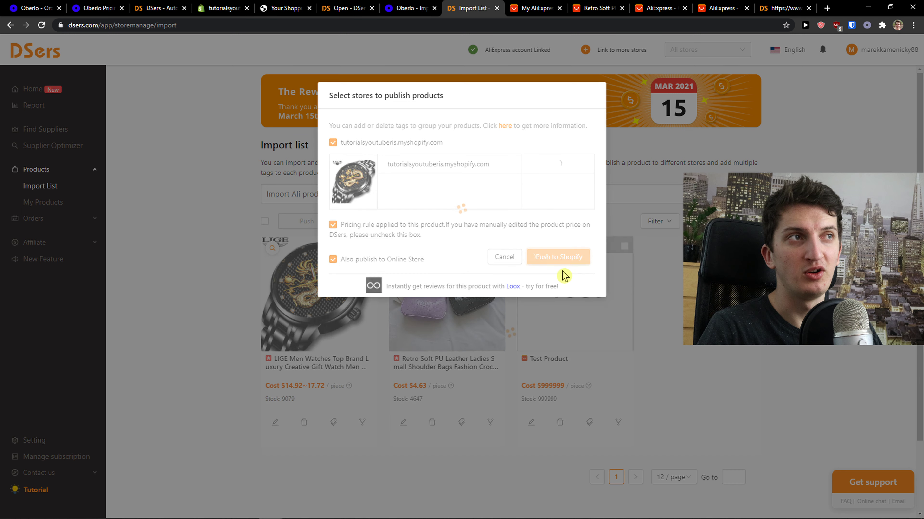
left_click(557, 257)
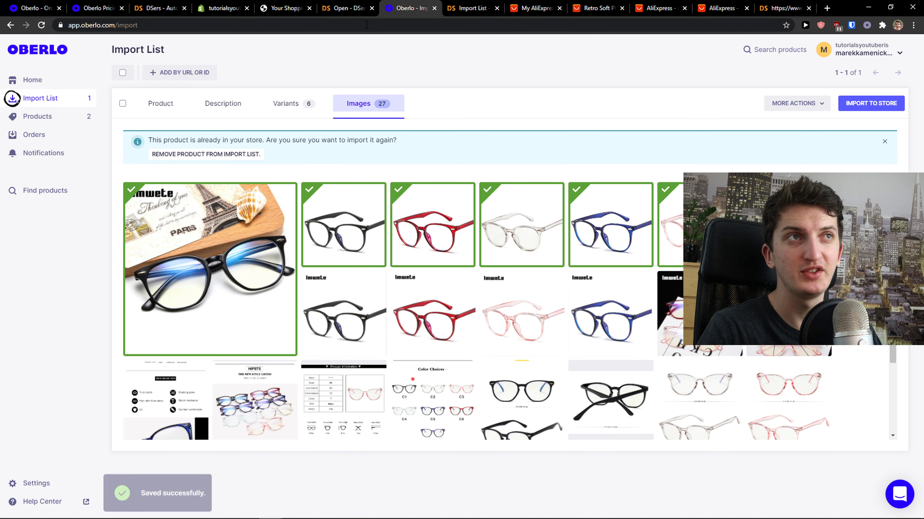
- Reload the Oberlo import list and import the selected Imwete glasses into the store
left_click(160, 103)
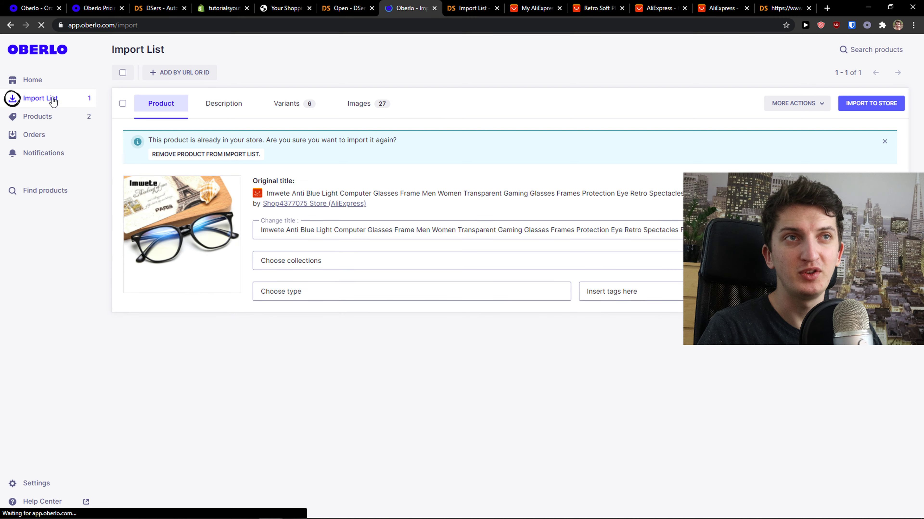
left_click(122, 106)
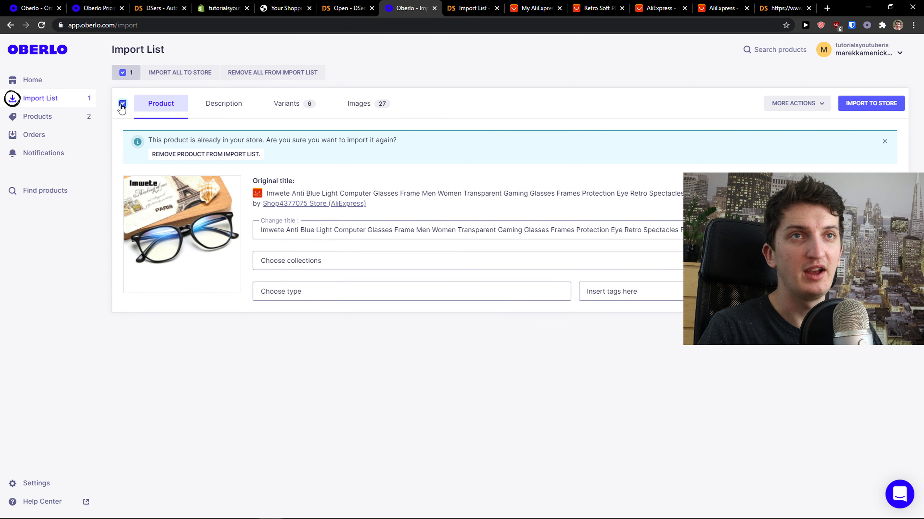
left_click(871, 103)
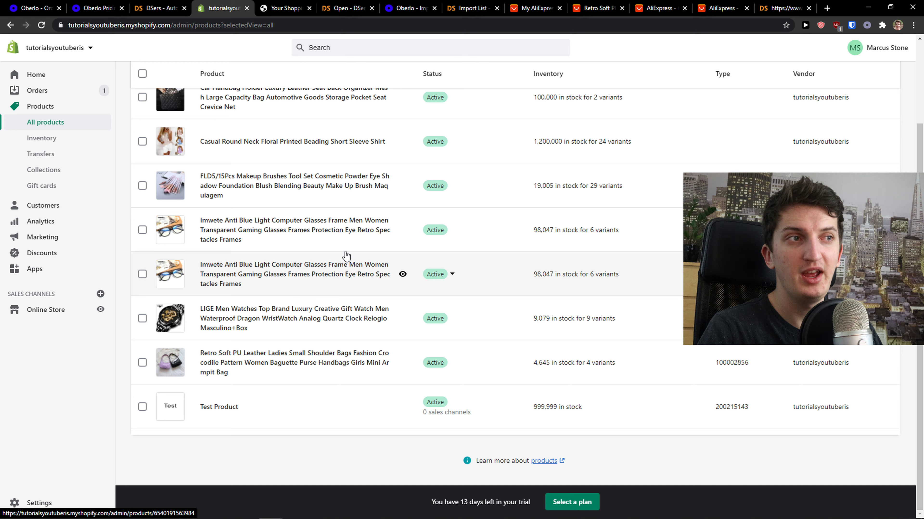
- Preview the Imwete glasses on the live storefront, priced €5,28 with colour options
left_click(295, 274)
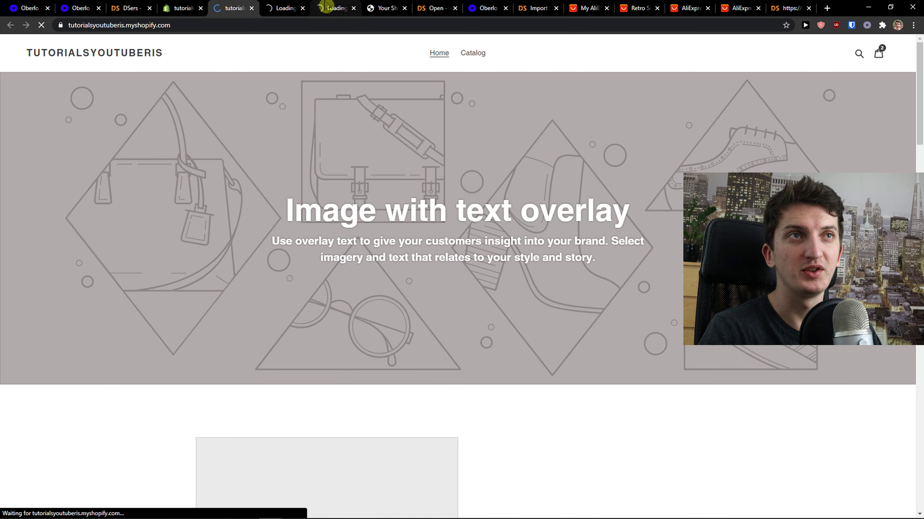
left_click(472, 53)
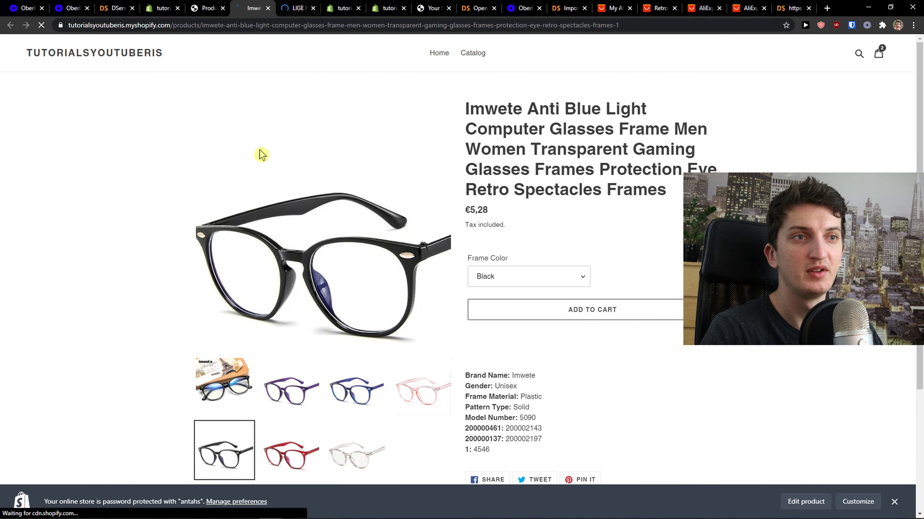
left_click(299, 7)
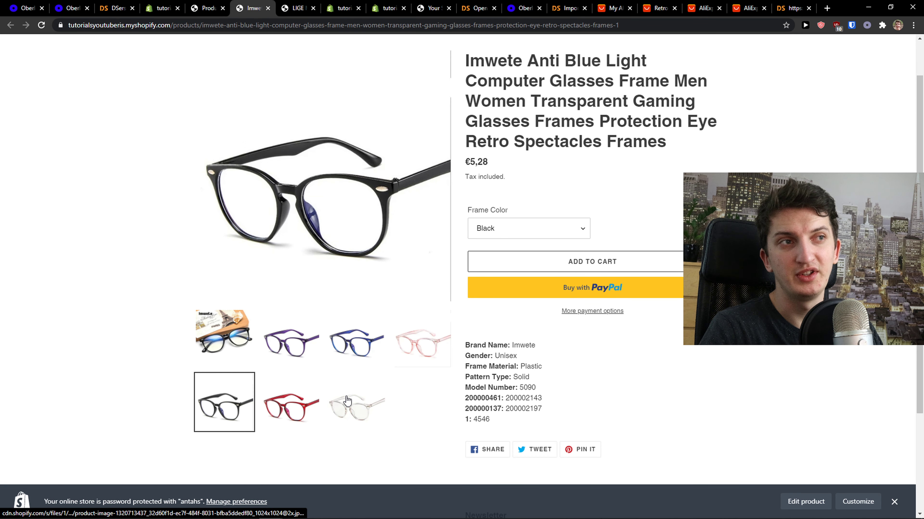
scroll("down", 3)
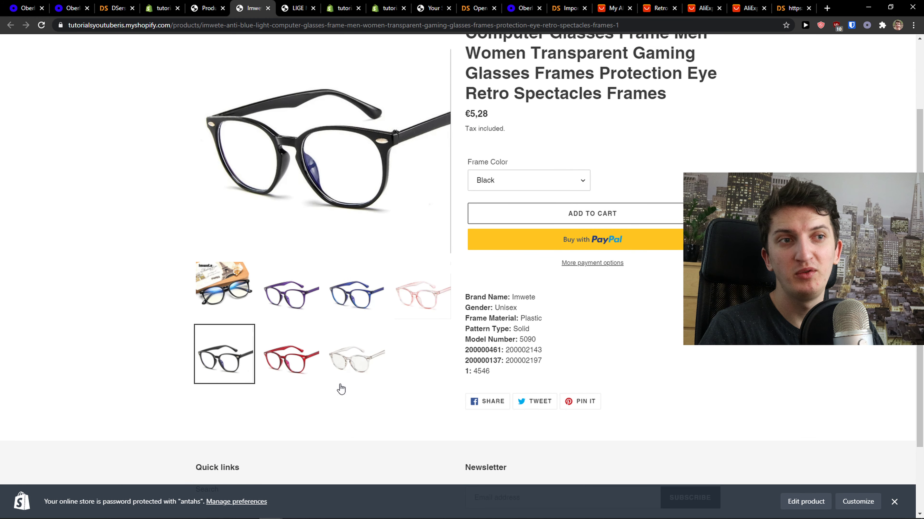
left_click(115, 8)
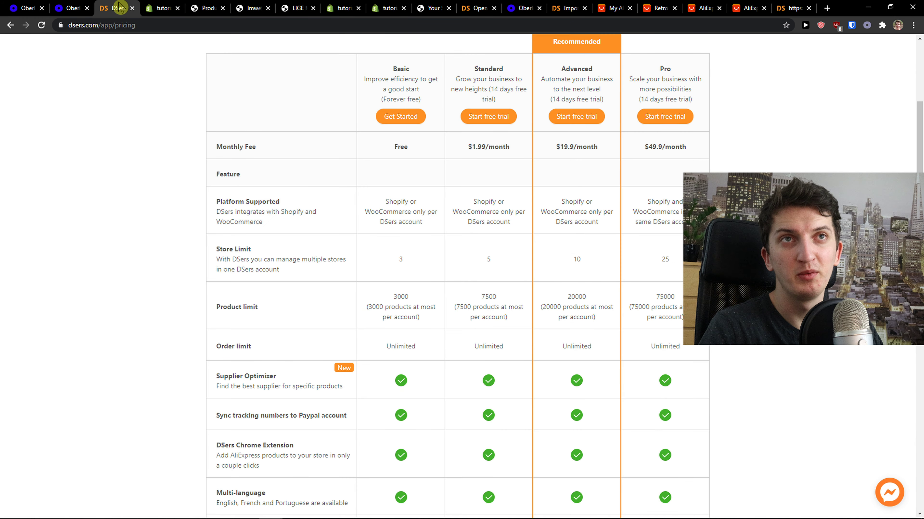
- Review DSers open orders against Oberlo's orders, then view AliExpress My Orders
left_click(477, 8)
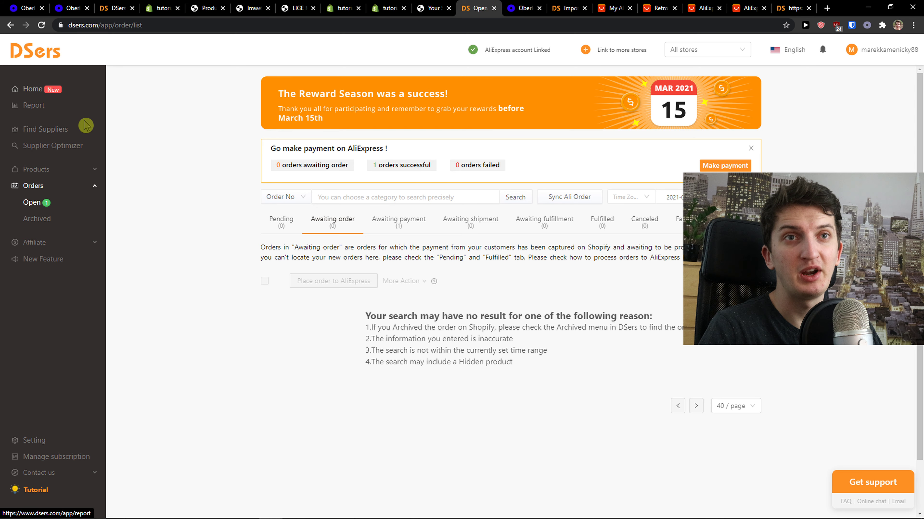
left_click(24, 7)
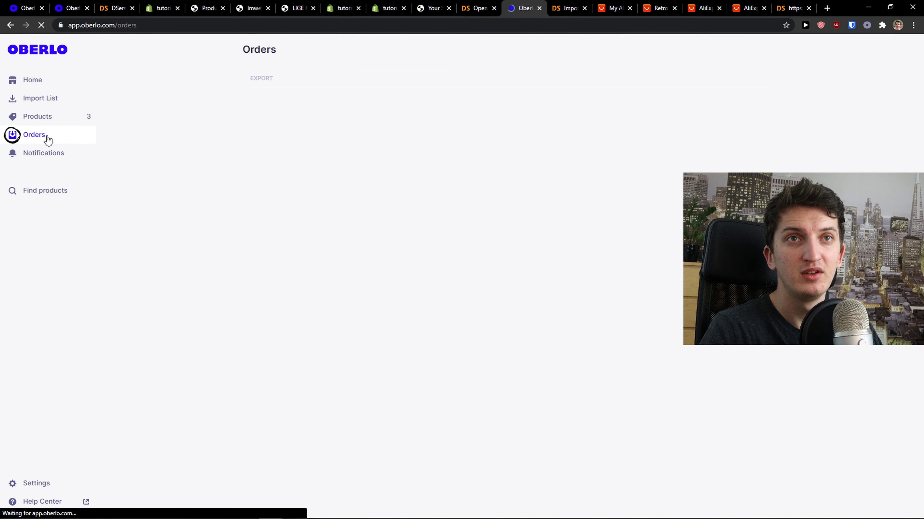
left_click(477, 7)
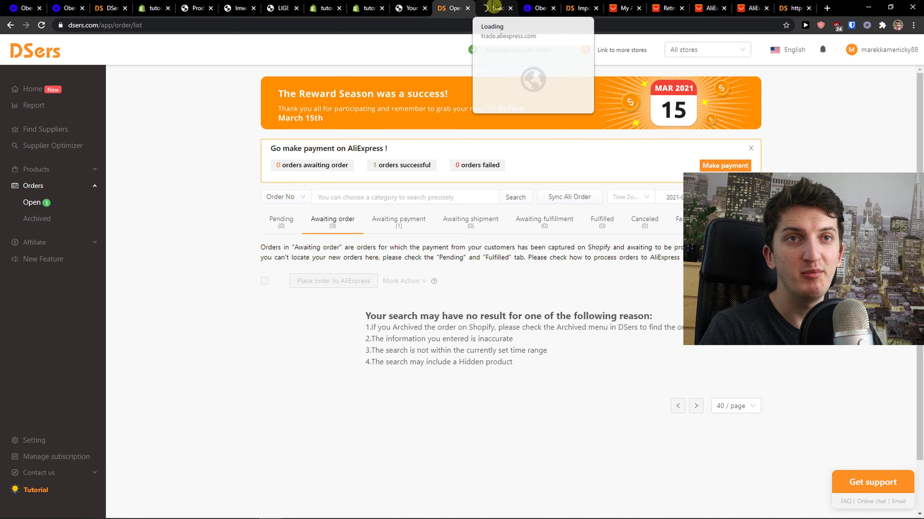
left_click(495, 8)
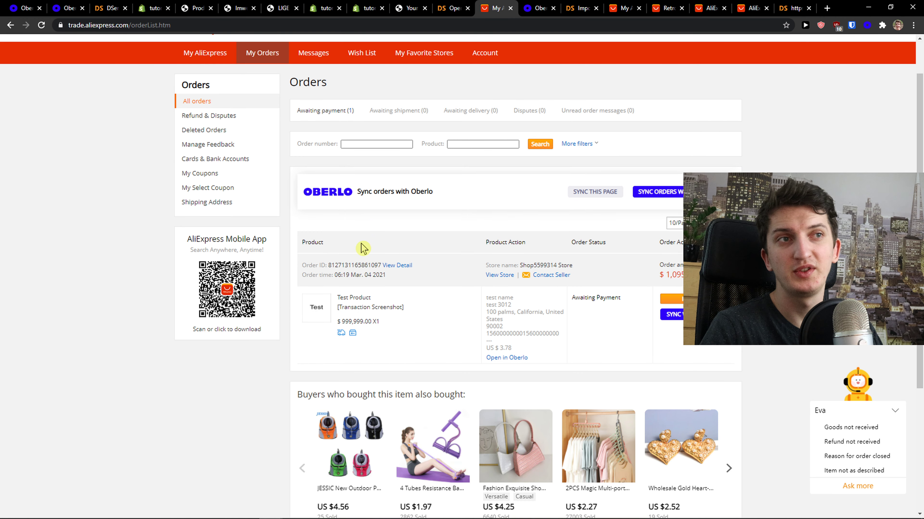
mouse_move(537, 36)
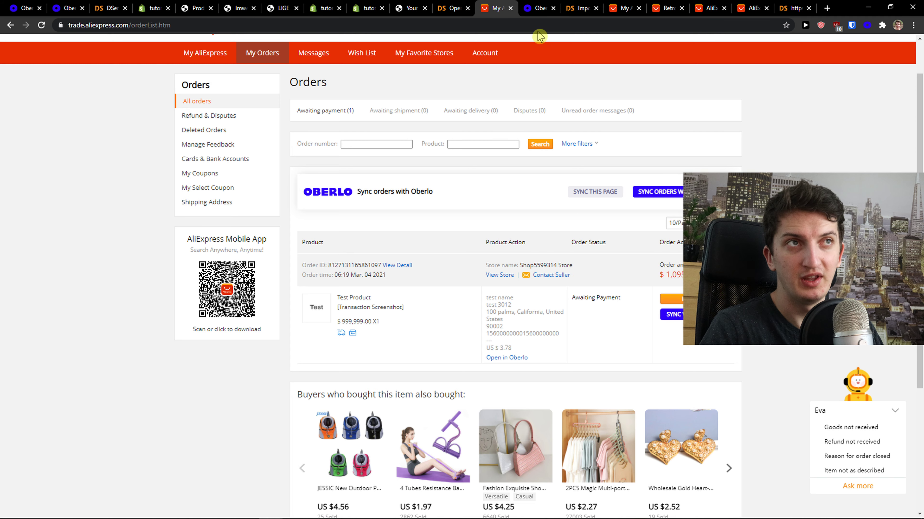
- Return from the AliExpress test order to DSers' New Feature page with CSV Bulk Order
left_click(451, 8)
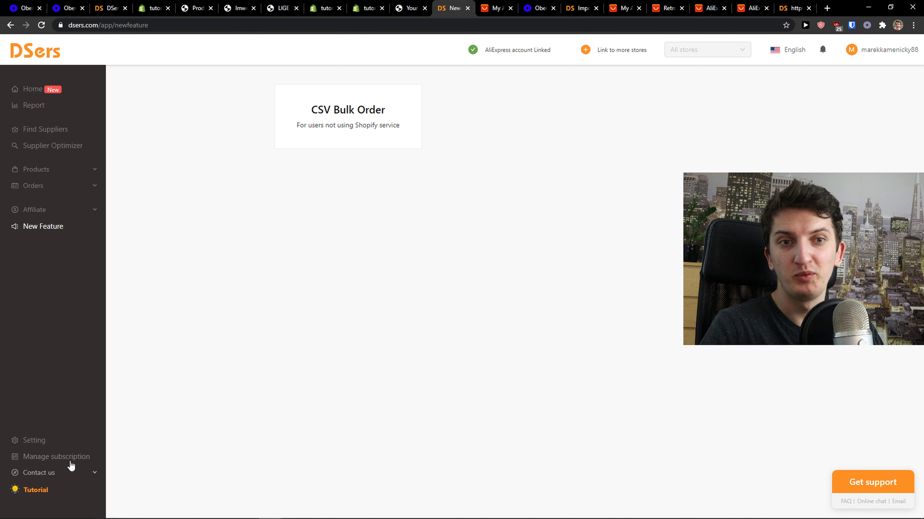
mouse_move(55, 456)
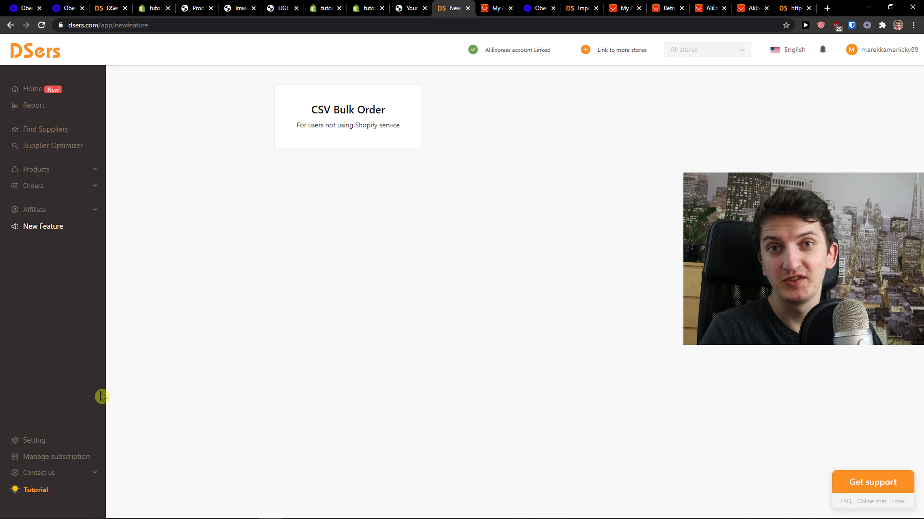
mouse_move(95, 393)
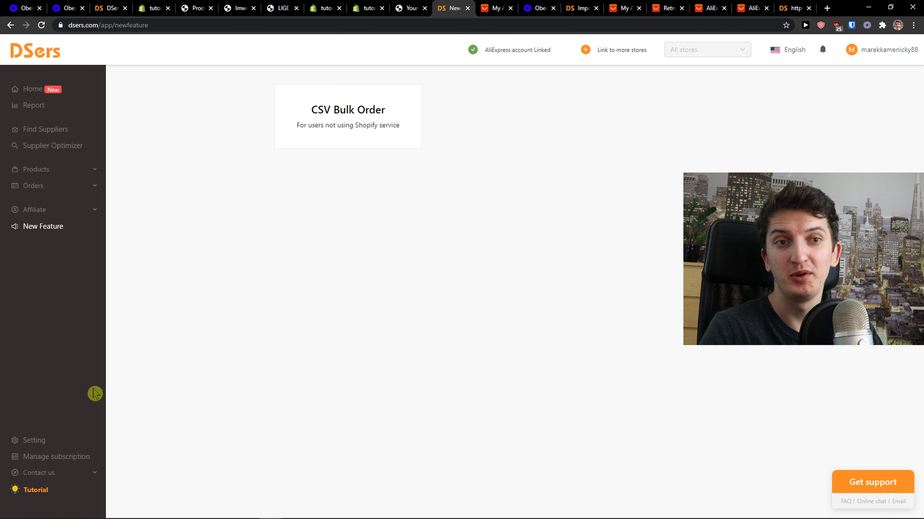